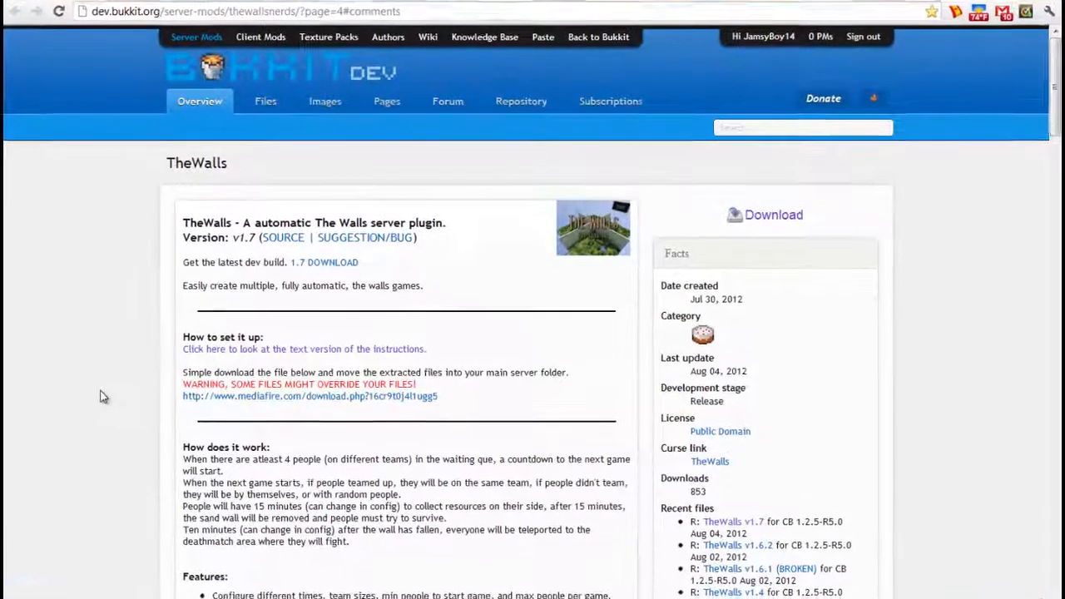
# - Download the TheWalls 1.7 dev build and confirm the server's plugins folder already holds TheWalls
pyautogui.scroll(-3)
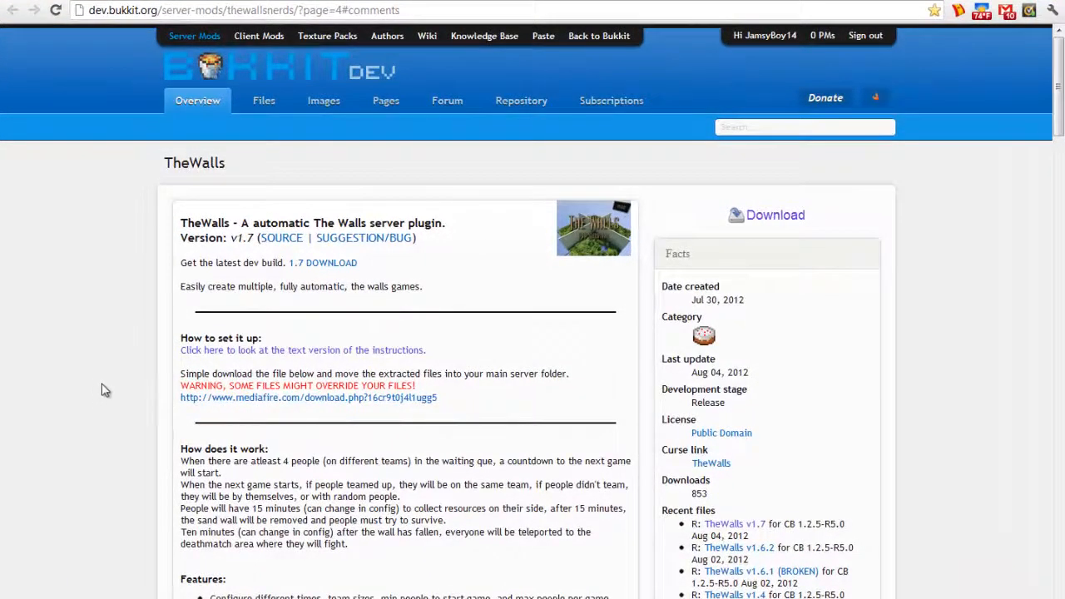
pyautogui.moveTo(108, 395)
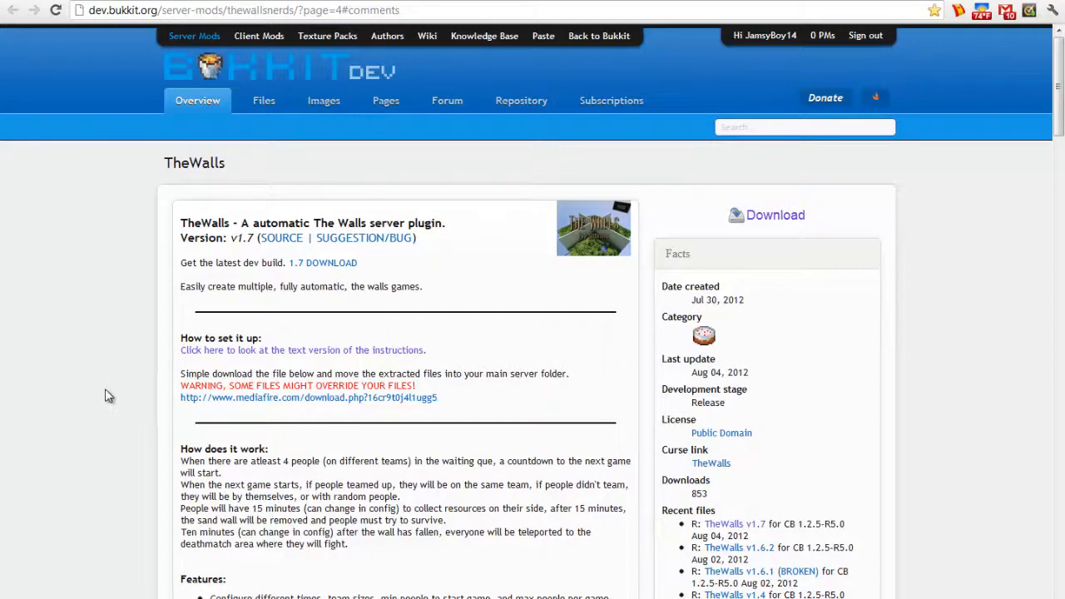
pyautogui.moveTo(116, 392)
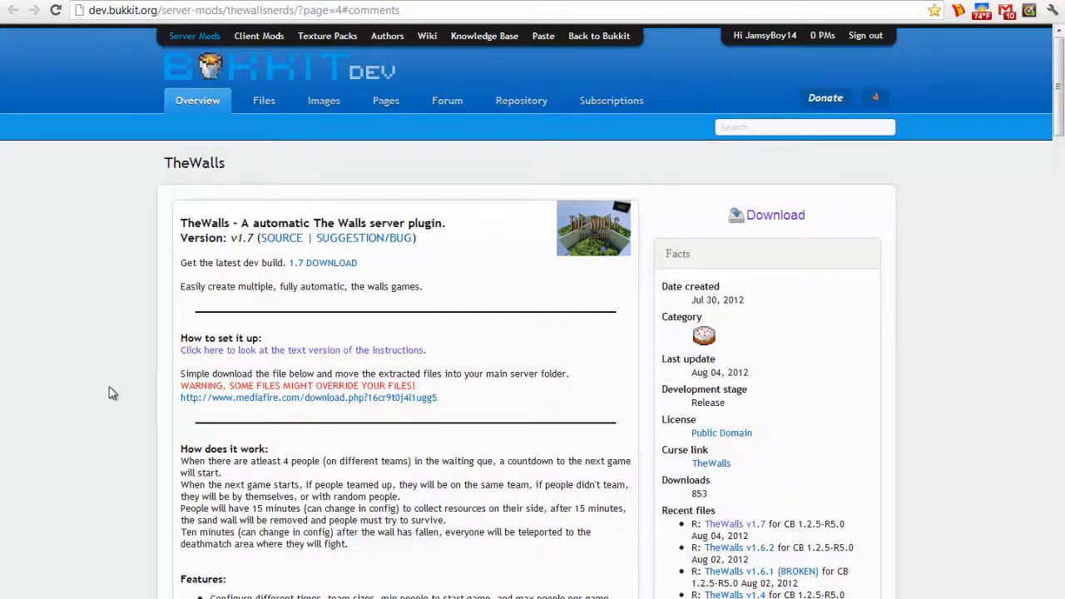
pyautogui.moveTo(104, 404)
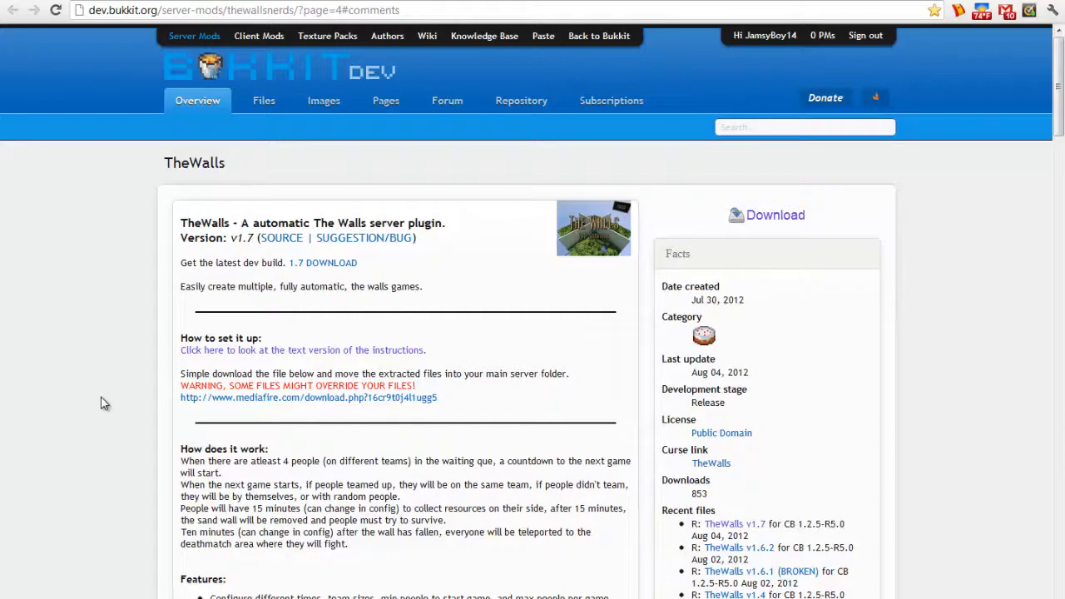
pyautogui.moveTo(13, 416)
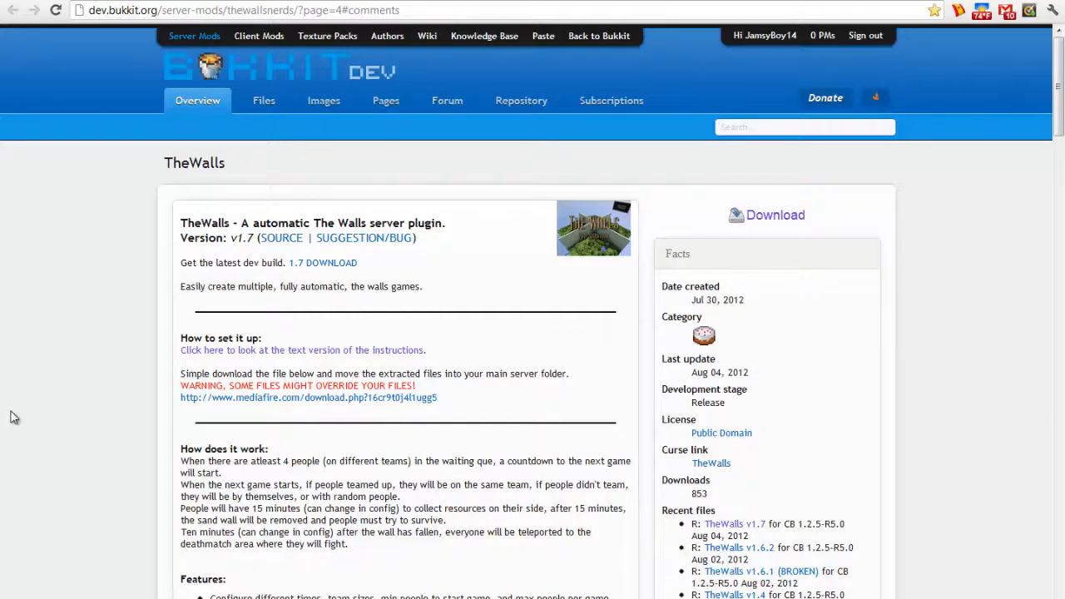
pyautogui.moveTo(97, 384)
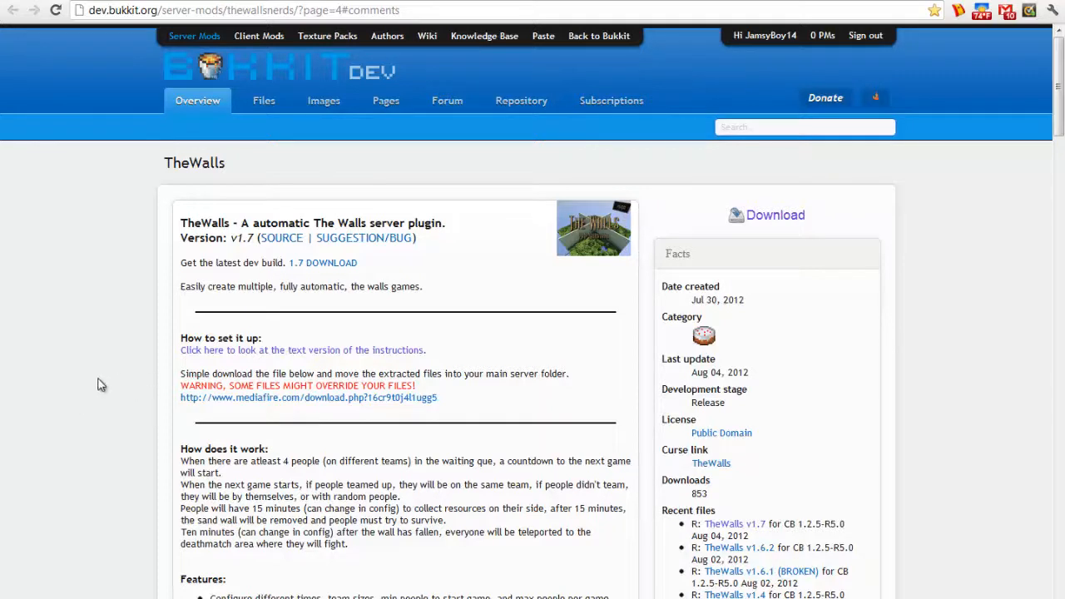
pyautogui.moveTo(90, 399)
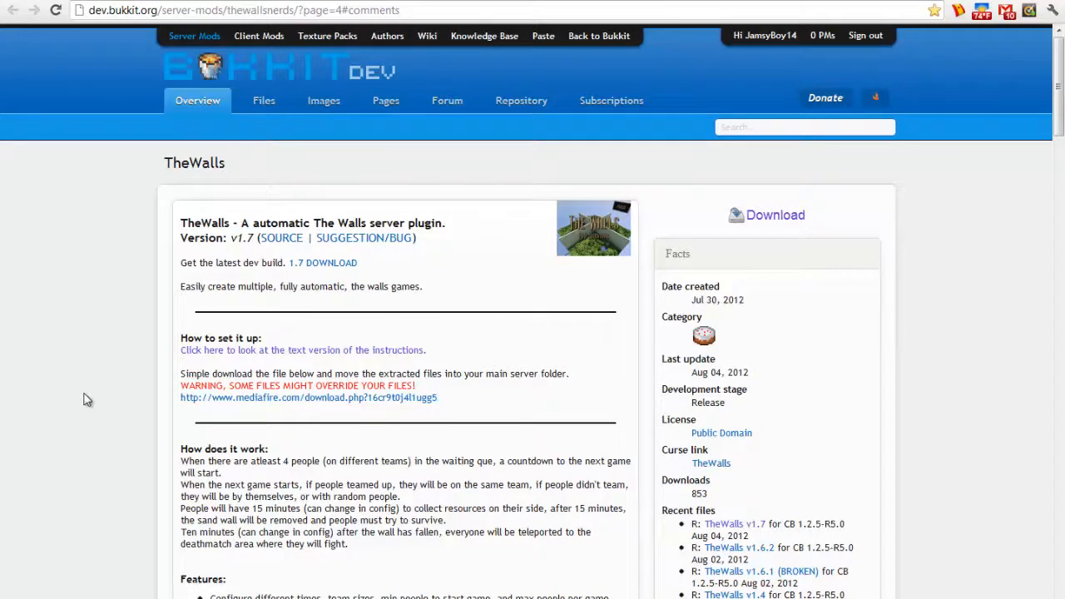
pyautogui.moveTo(118, 235)
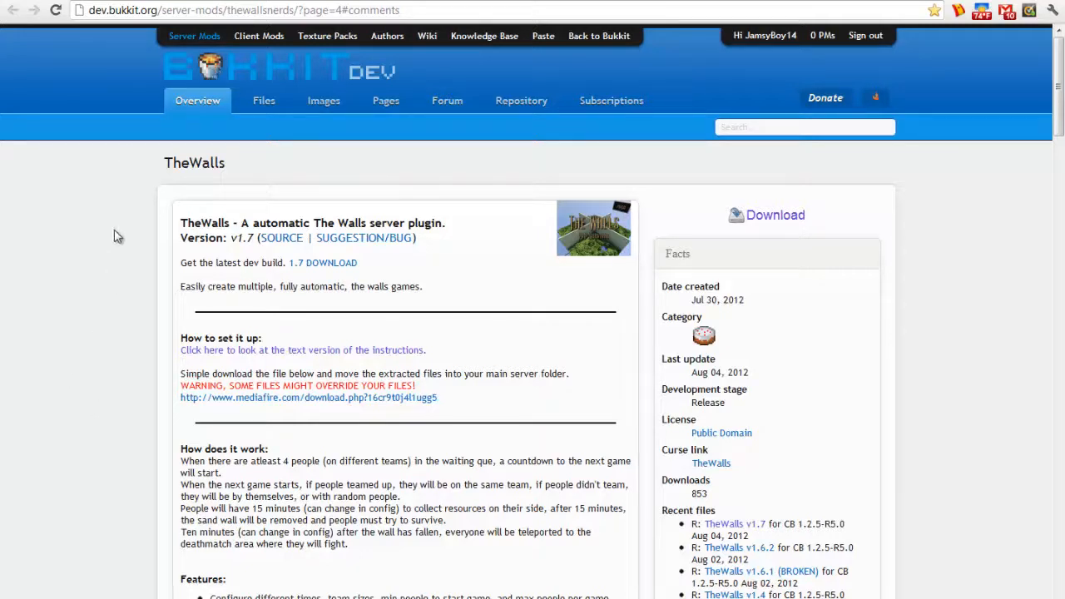
pyautogui.moveTo(362, 281)
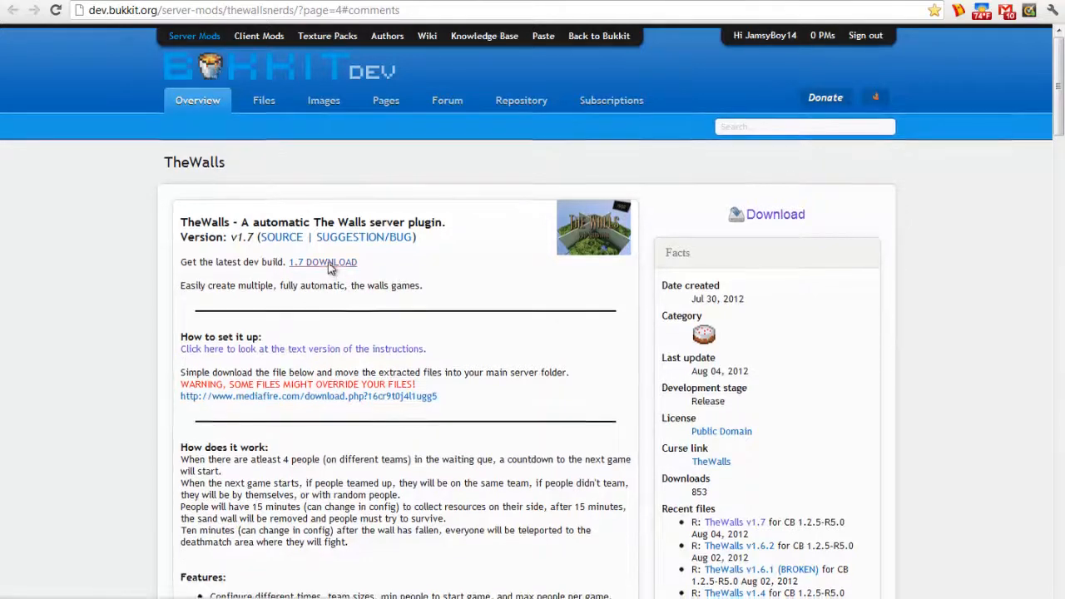
pyautogui.click(323, 261)
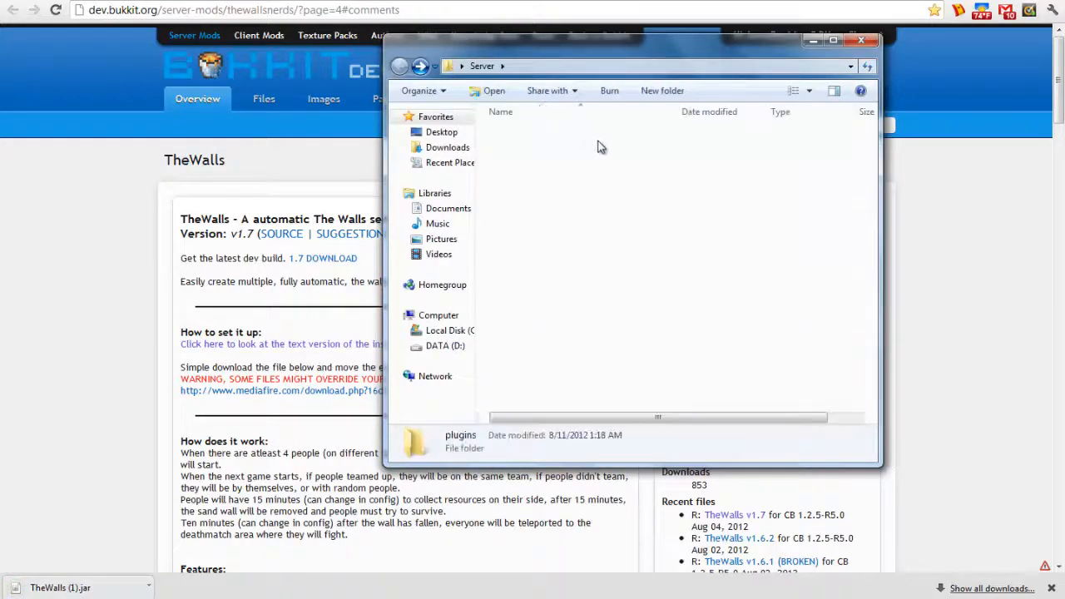
pyautogui.doubleClick(461, 434)
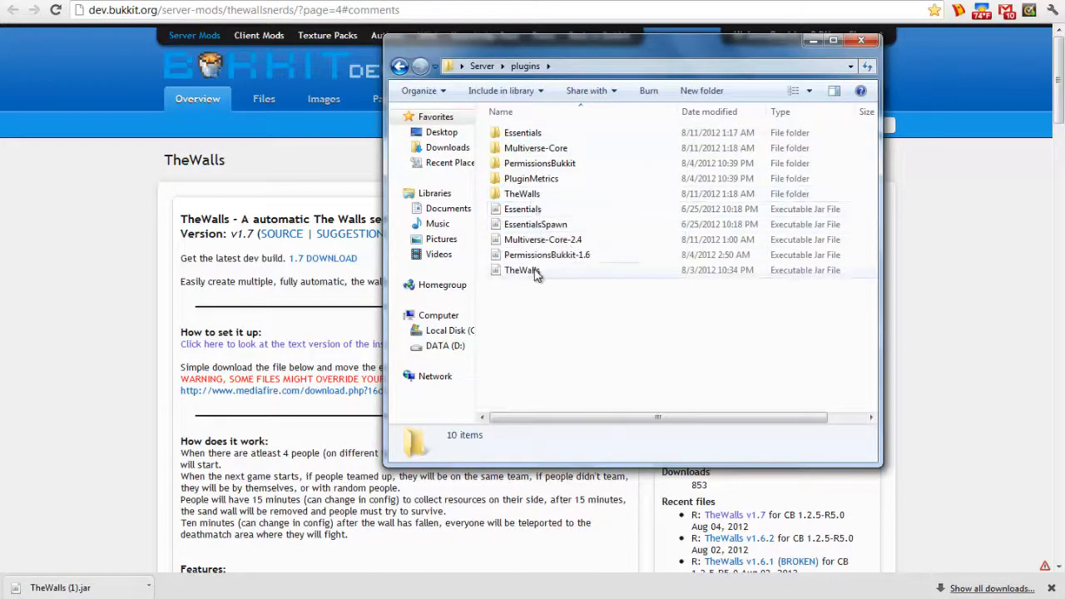
pyautogui.click(400, 65)
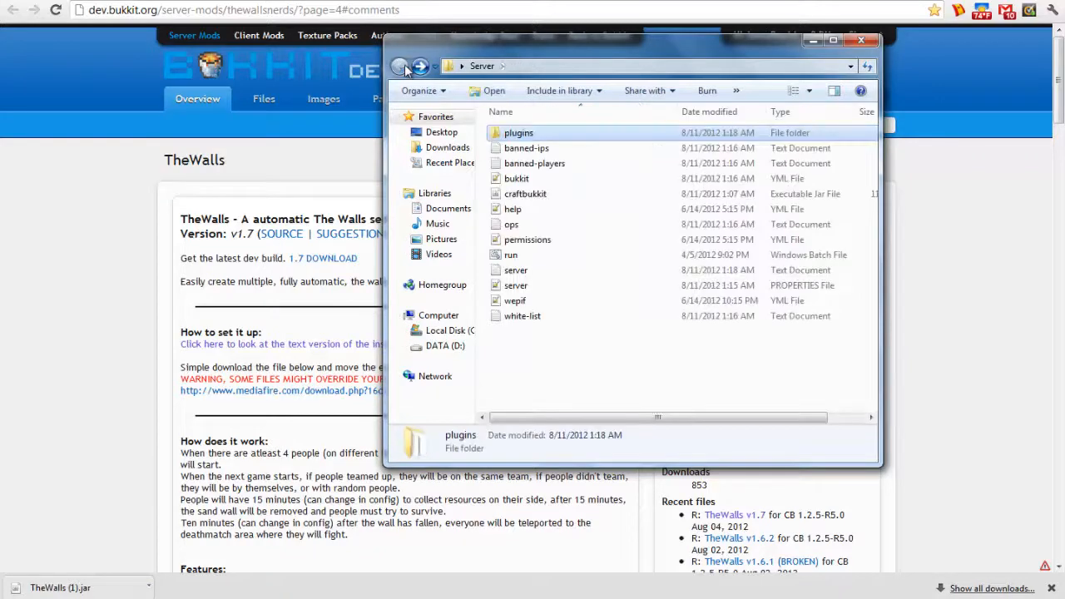
pyautogui.click(861, 40)
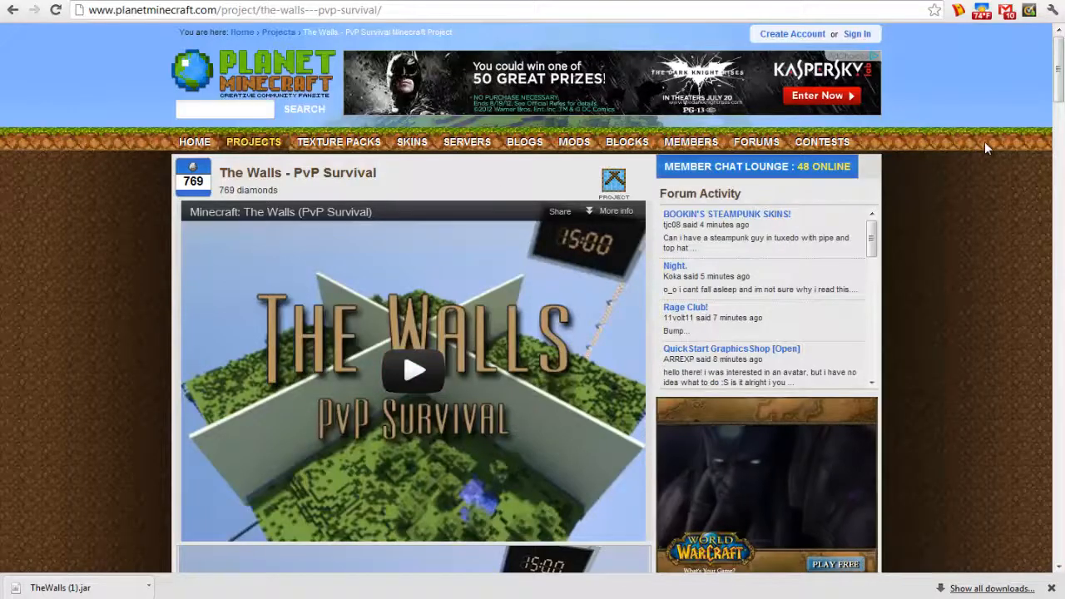
# - Scroll The Walls - PvP Survival project page to find the map zip download
pyautogui.scroll(-3)
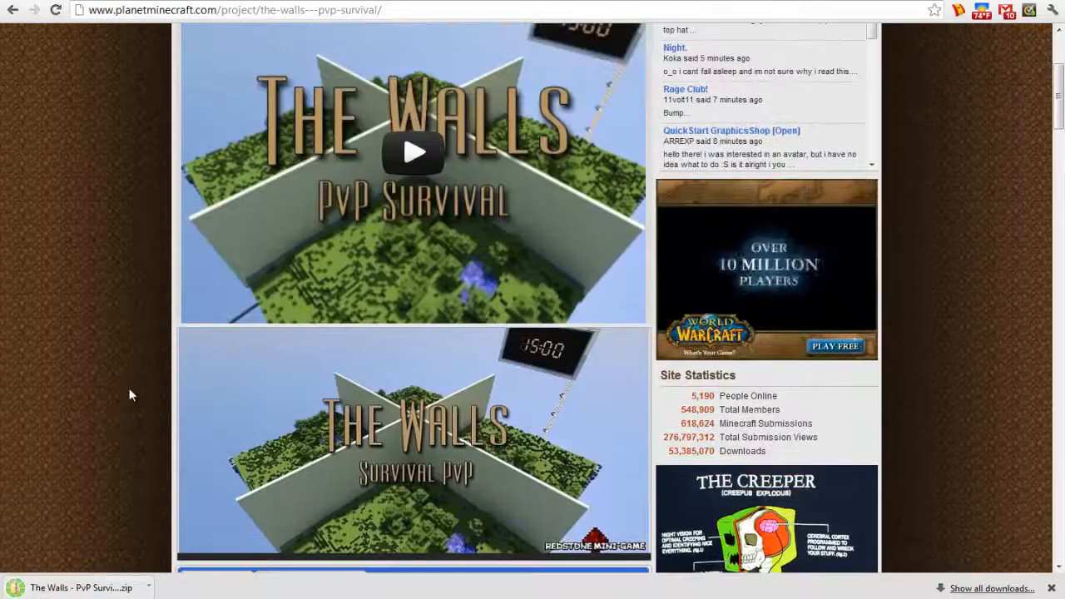
pyautogui.scroll(3)
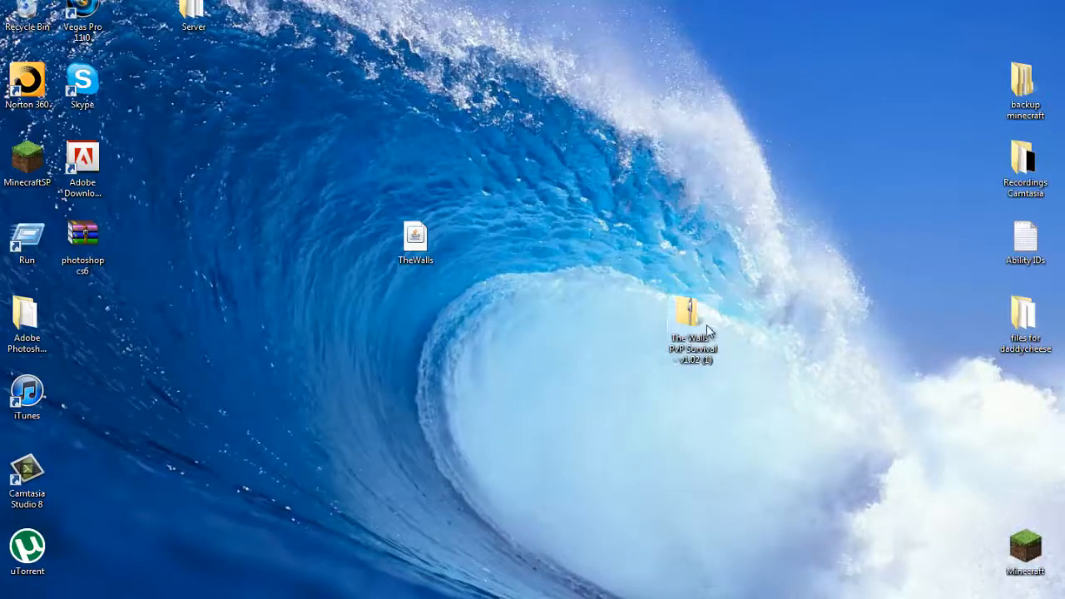
# - Rename the downloaded map archive and extract the backup archive onto the Desktop
pyautogui.rightClick(692, 325)
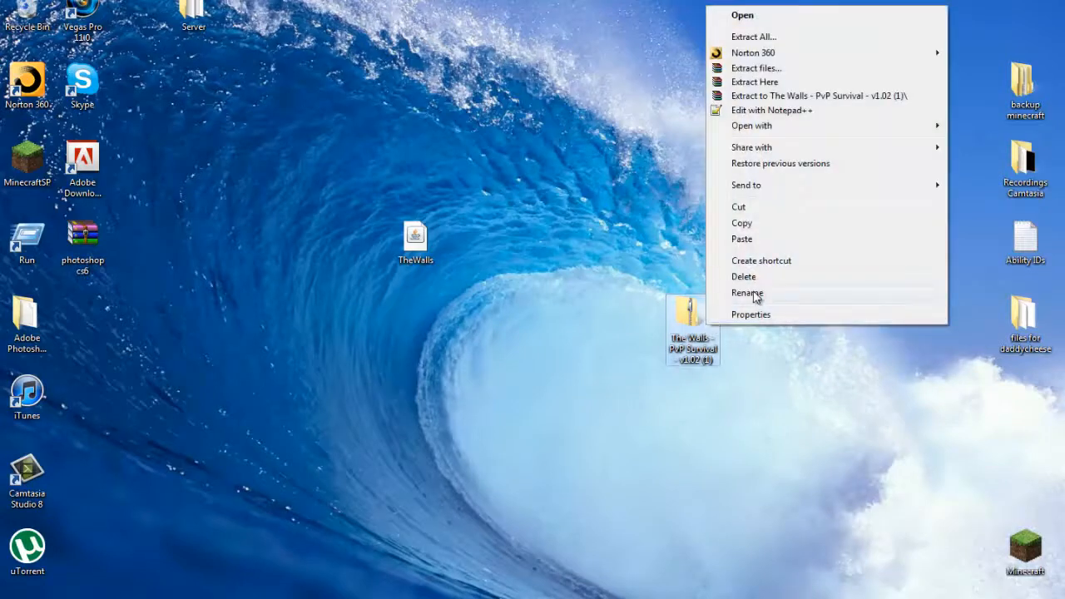
pyautogui.click(747, 292)
pyautogui.write('backup')
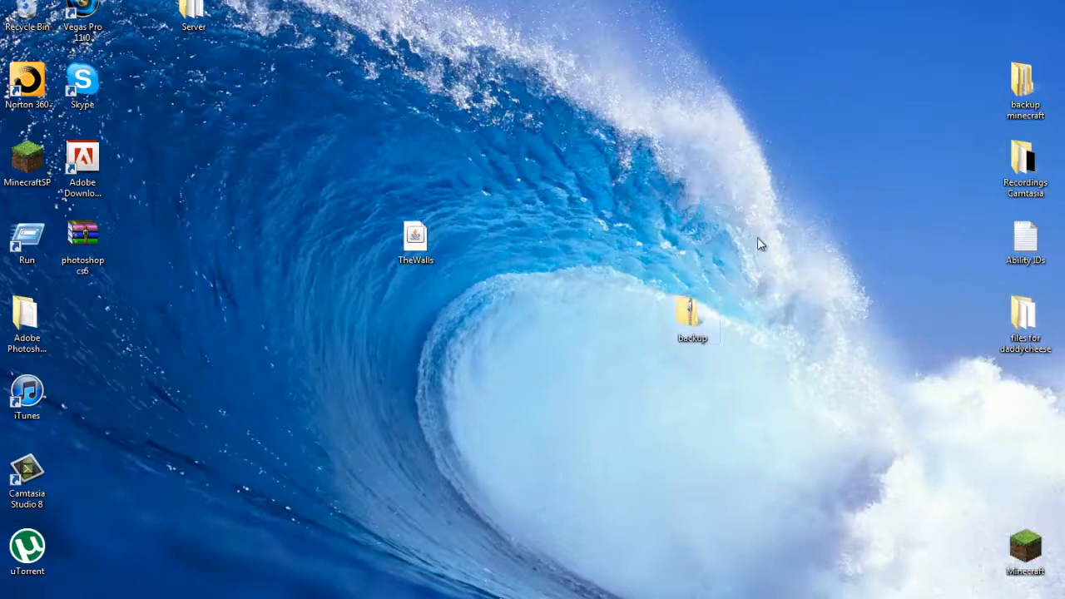
pyautogui.rightClick(692, 319)
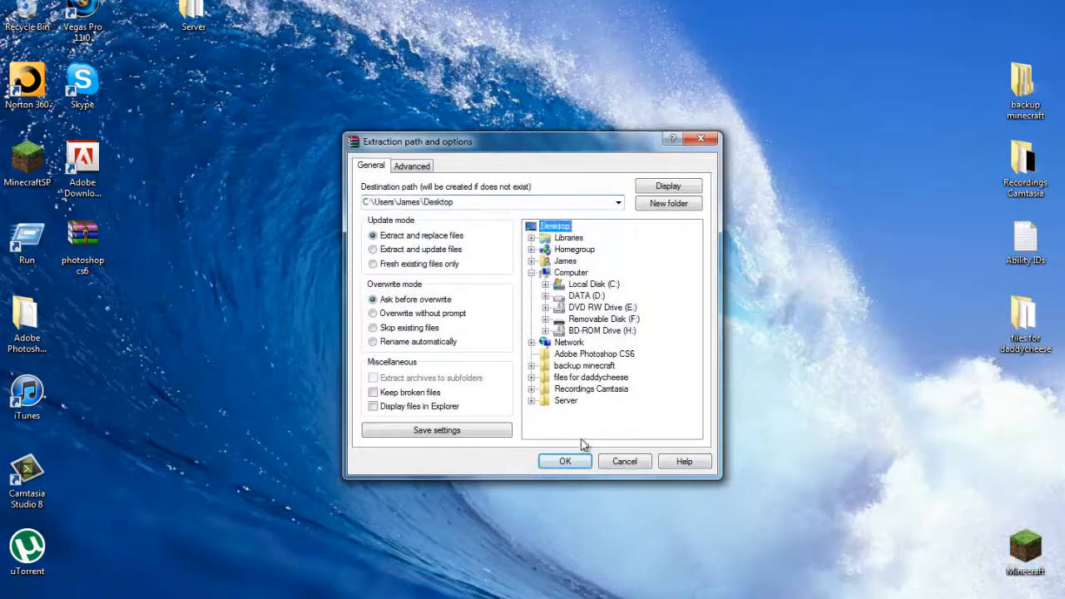
pyautogui.click(565, 461)
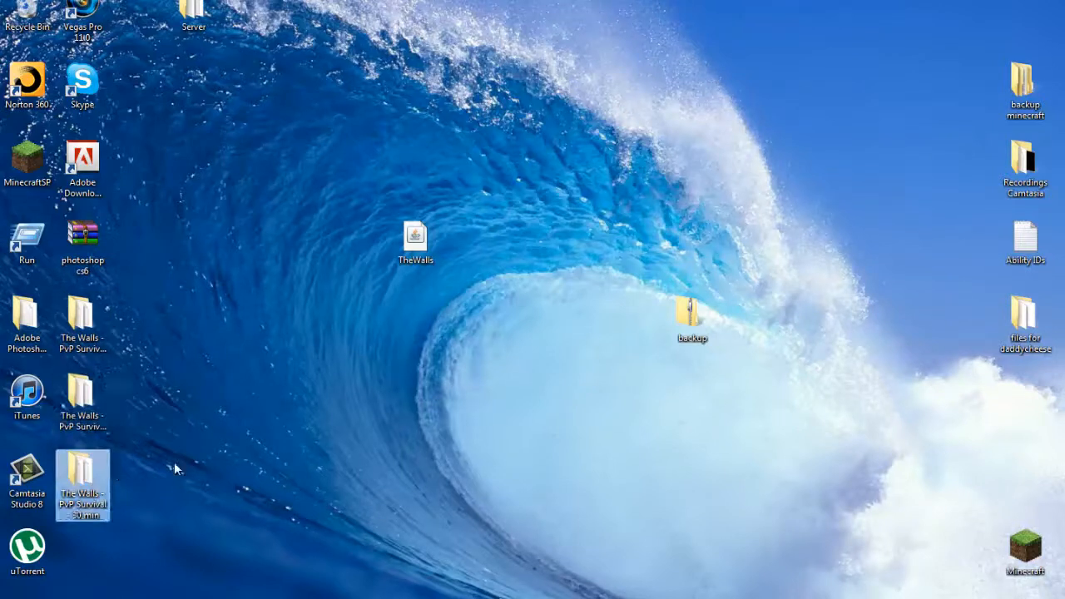
# - Rename the 15 min map folder to backup, place it on the desktop, and open Server
pyautogui.moveTo(83, 485); pyautogui.dragTo(524, 484)
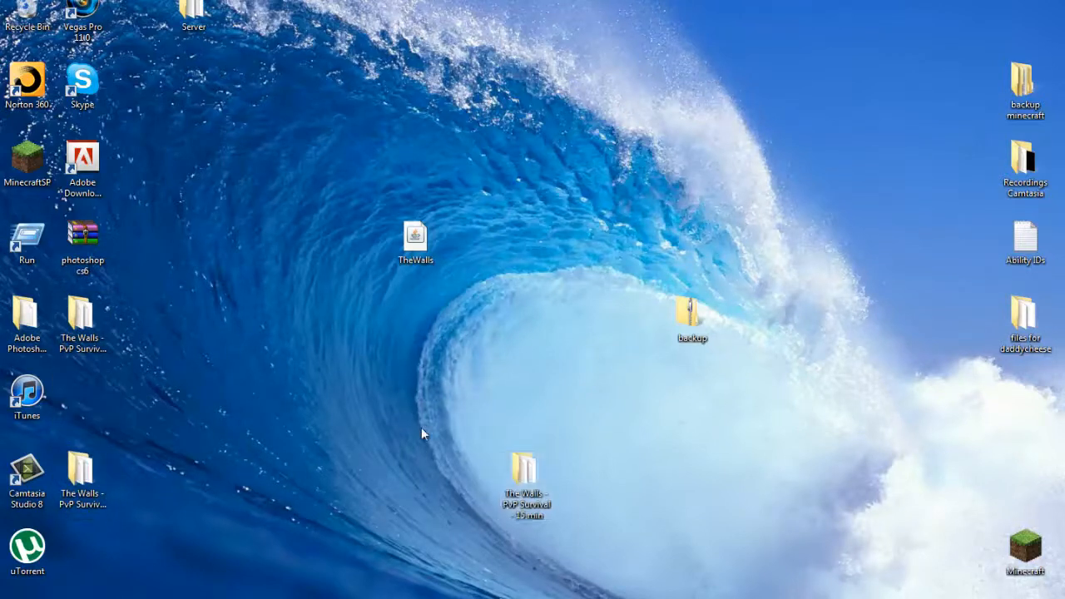
pyautogui.rightClick(525, 482)
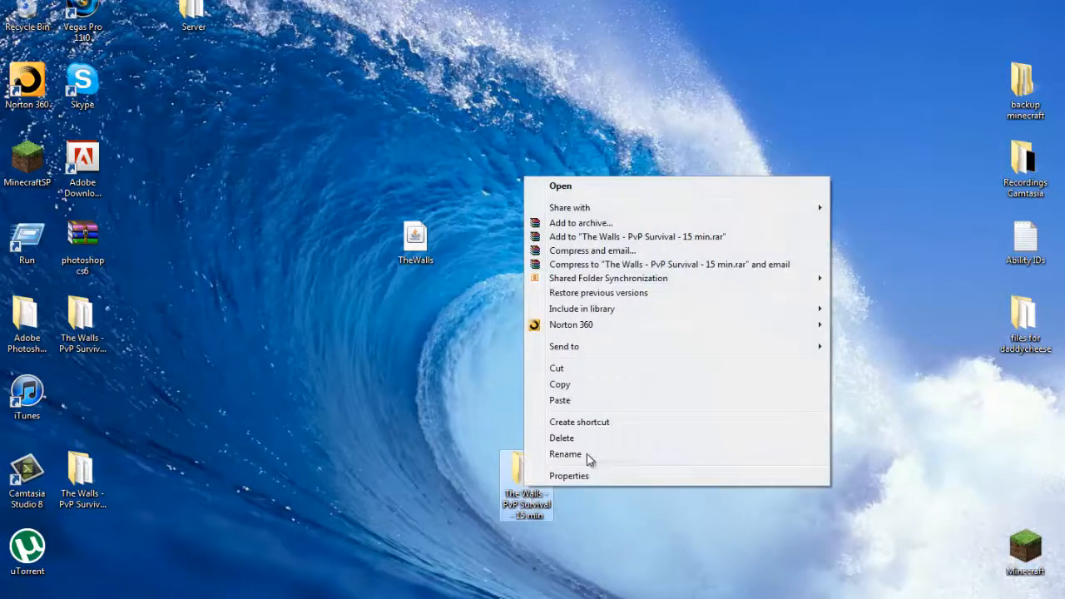
pyautogui.click(565, 453)
pyautogui.write('backup')
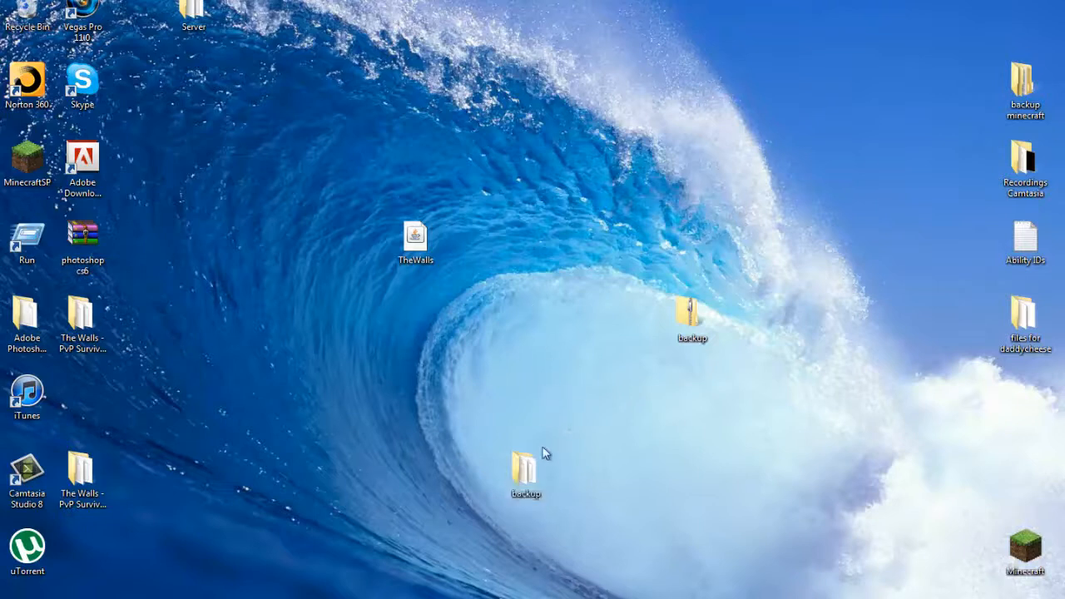
pyautogui.moveTo(525, 474); pyautogui.dragTo(415, 474)
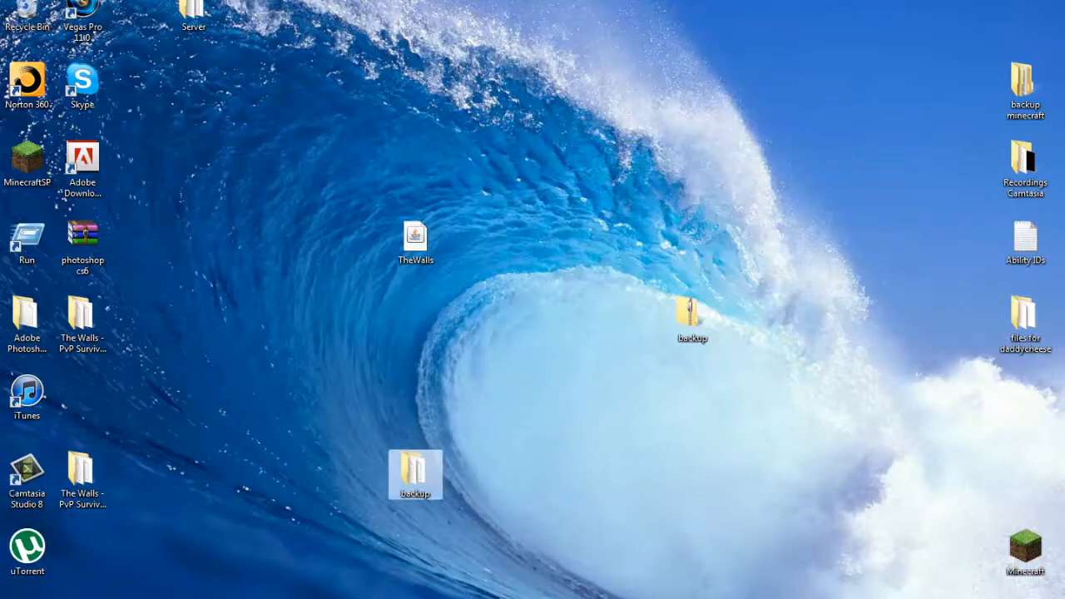
pyautogui.doubleClick(193, 13)
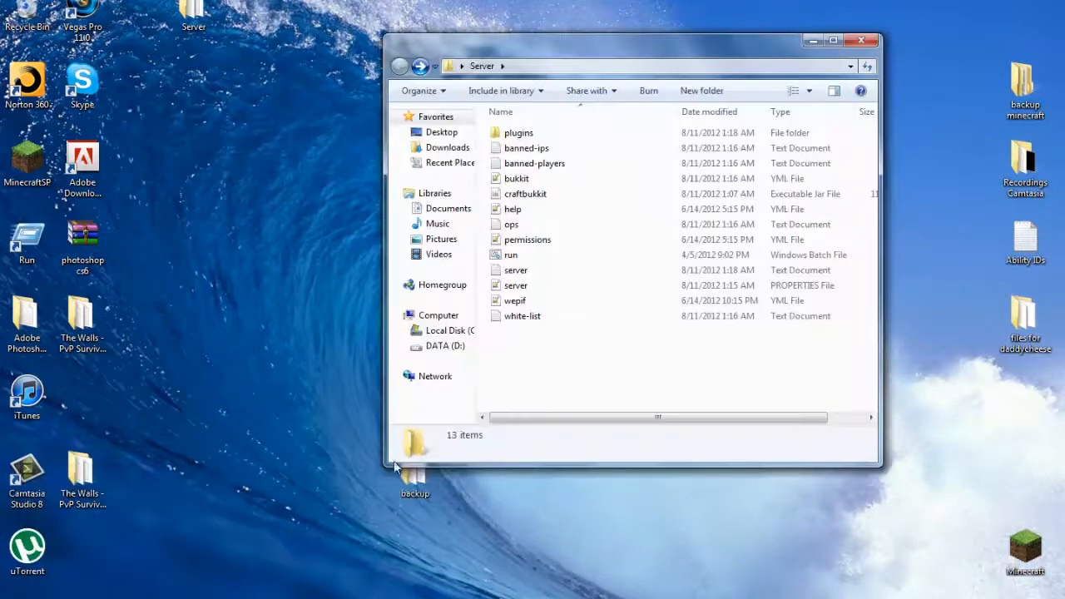
# - Drag the backup world folder from the desktop into the Server folder window
pyautogui.moveTo(414, 466); pyautogui.dragTo(631, 366)
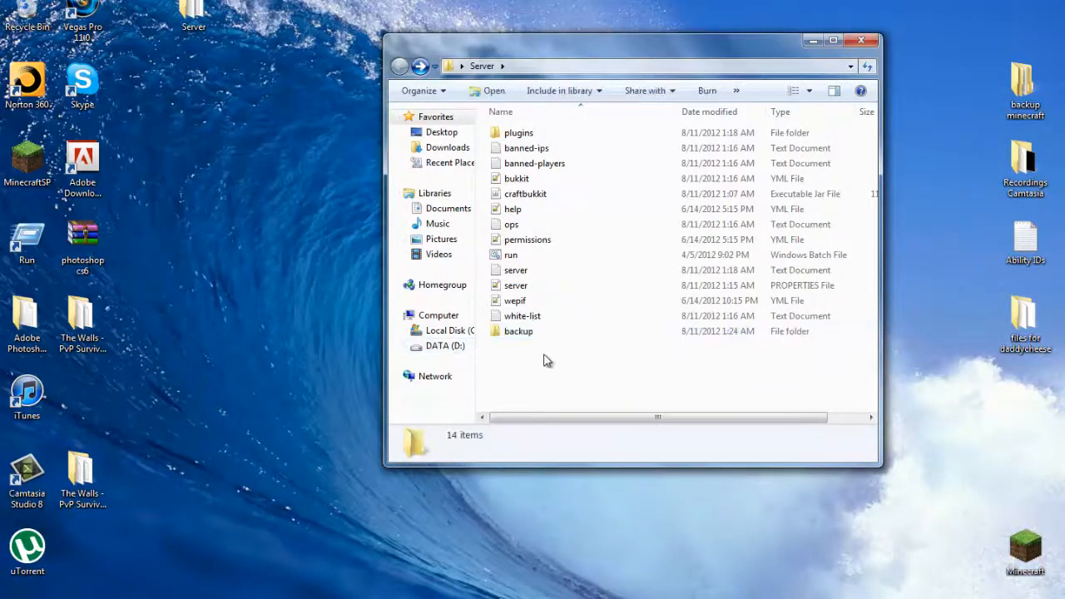
pyautogui.doubleClick(510, 255)
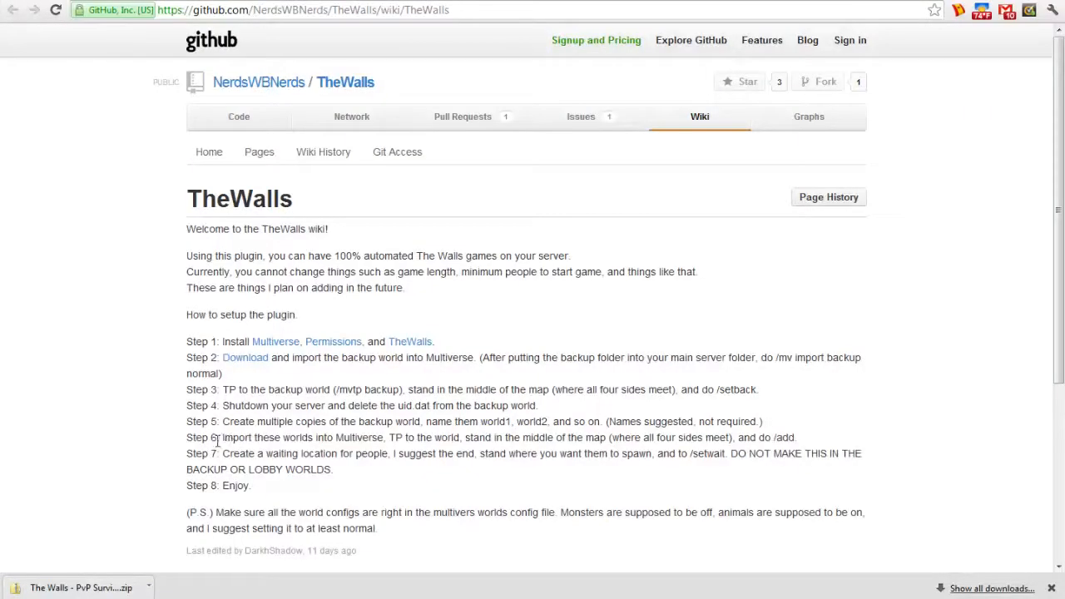
pyautogui.moveTo(379, 348)
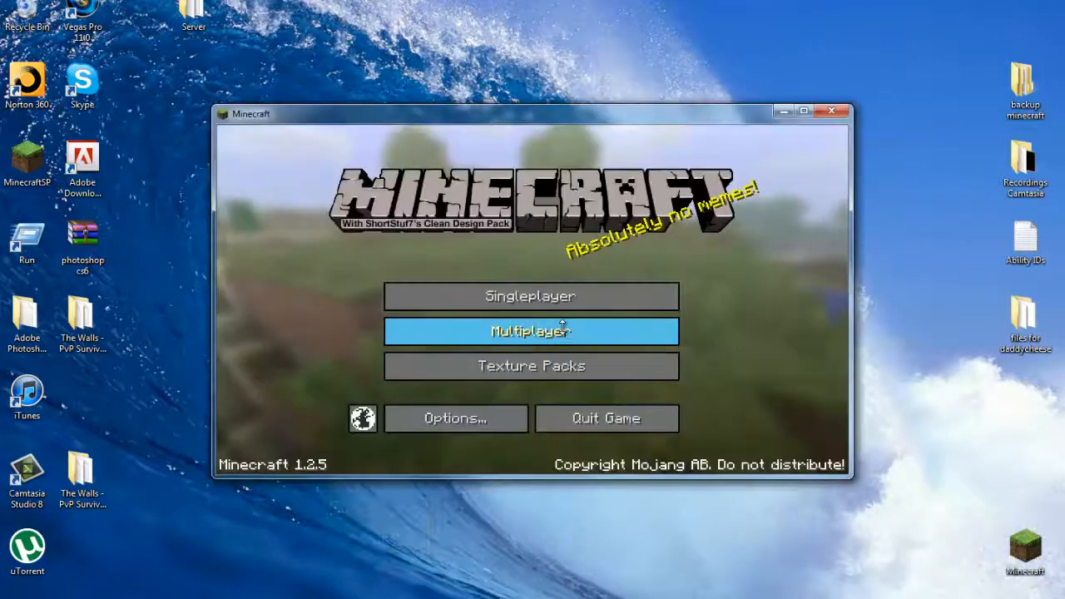
# - Join the local server from the multiplayer list, leave Options, and return to the game
pyautogui.click(530, 331)
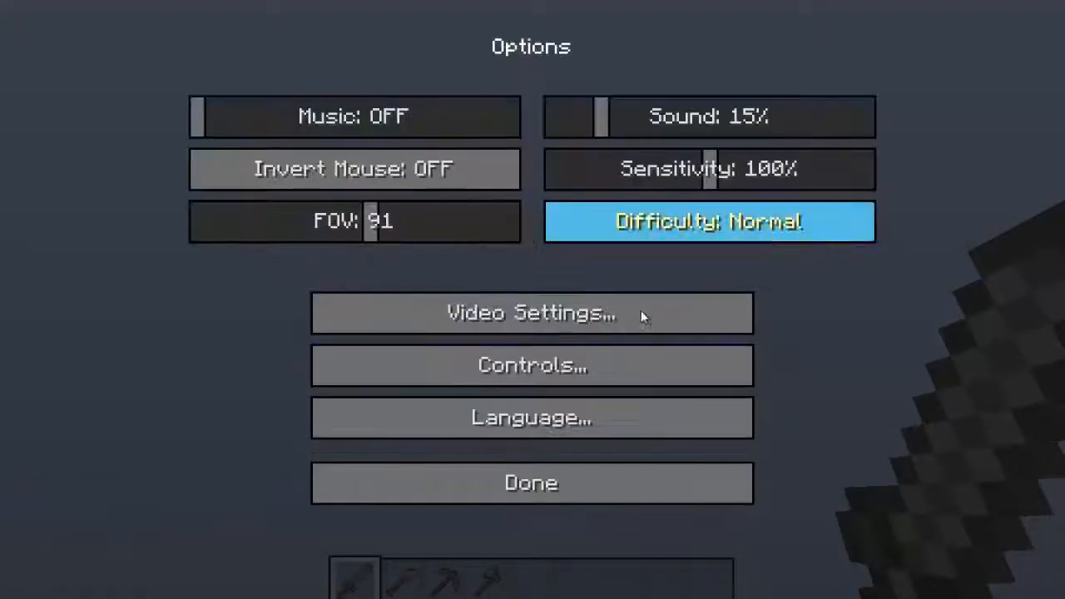
pyautogui.click(530, 313)
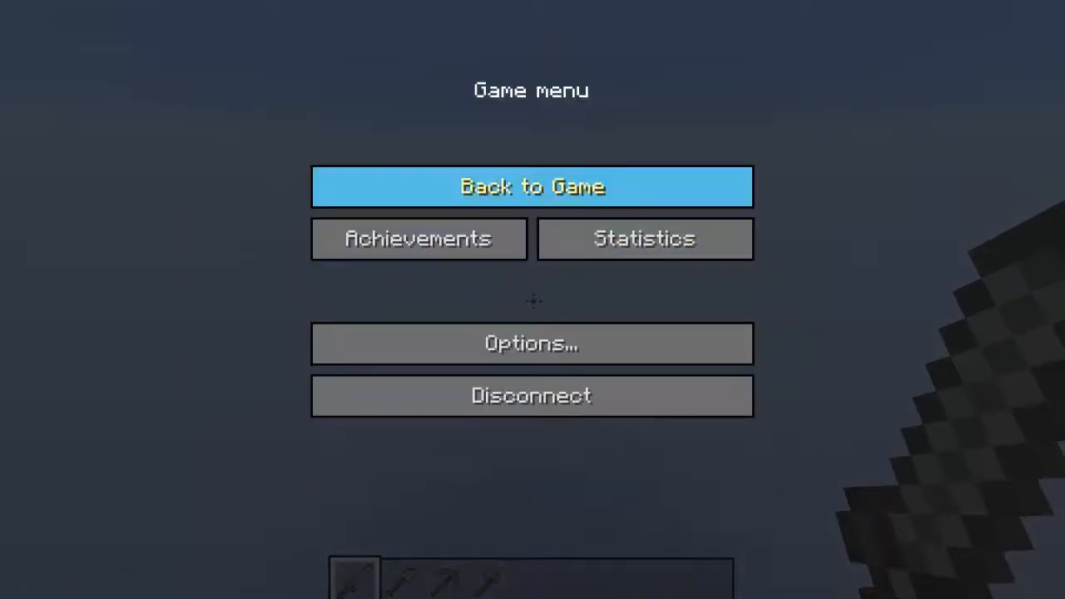
pyautogui.click(531, 186)
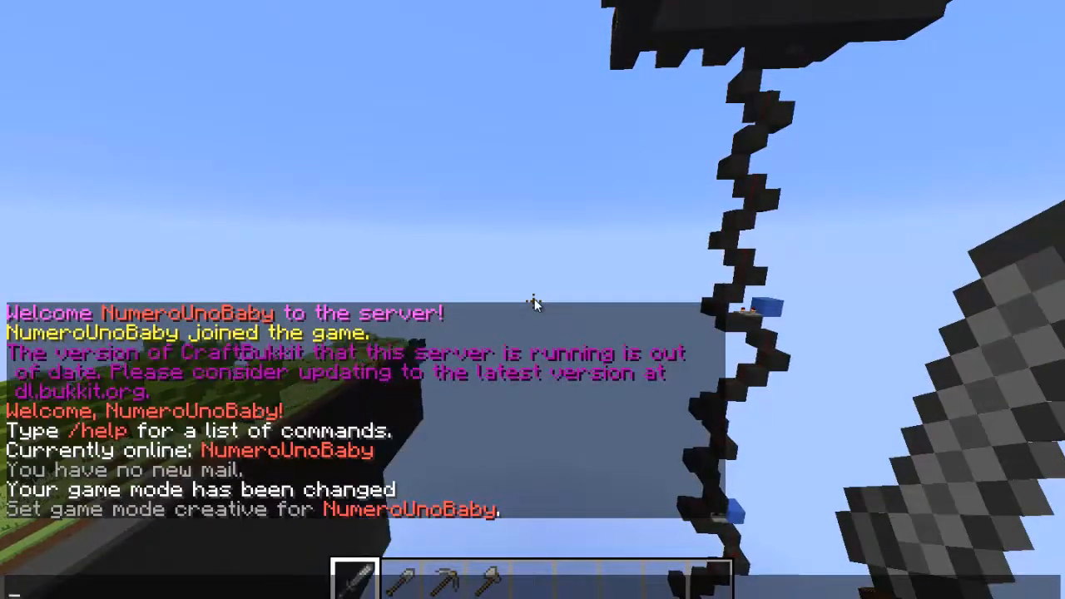
# - Teleport with /mvtp backup, then run /setback at the map centre
pyautogui.write('/m')
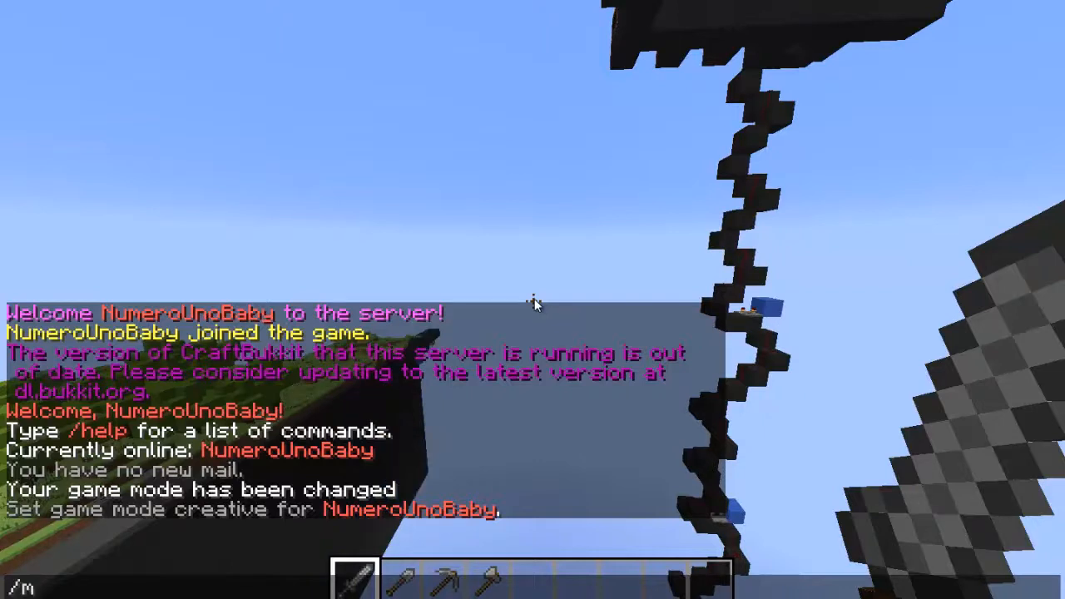
pyautogui.write('vtp')
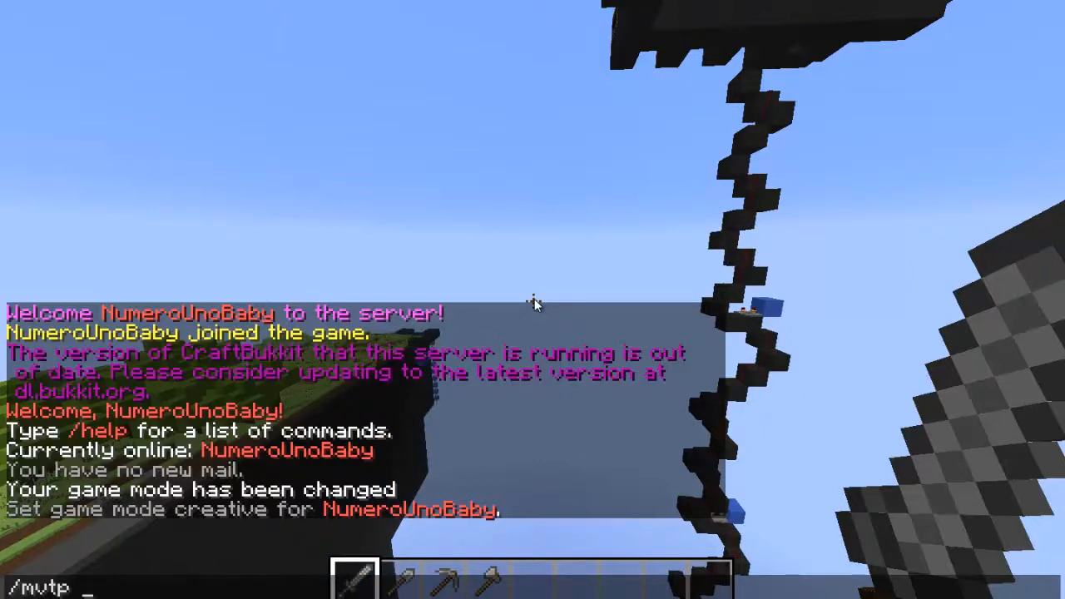
pyautogui.write('backu')
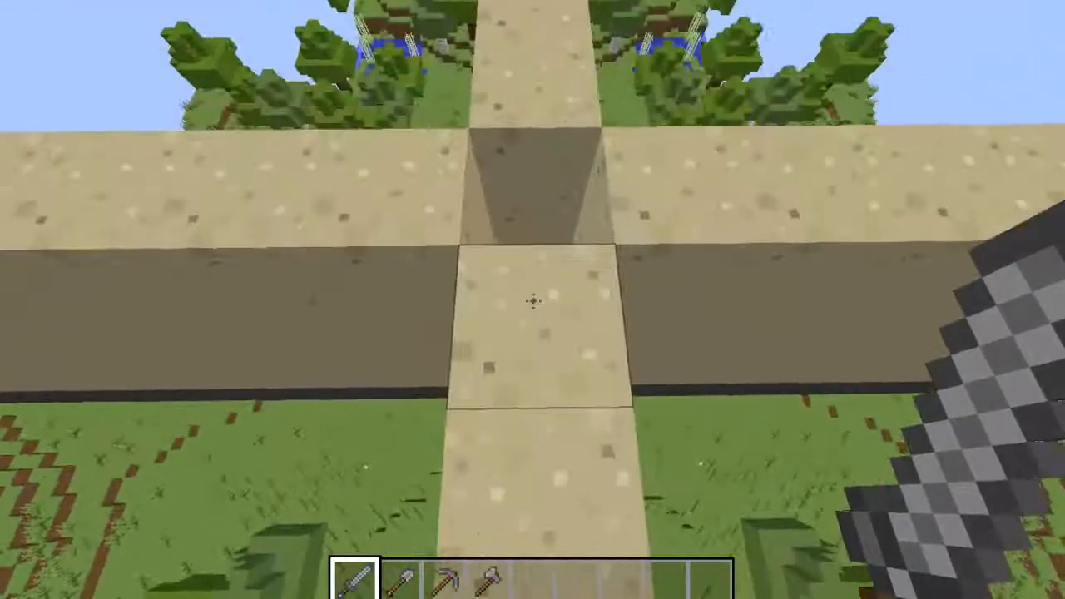
pyautogui.moveTo(532, 300)
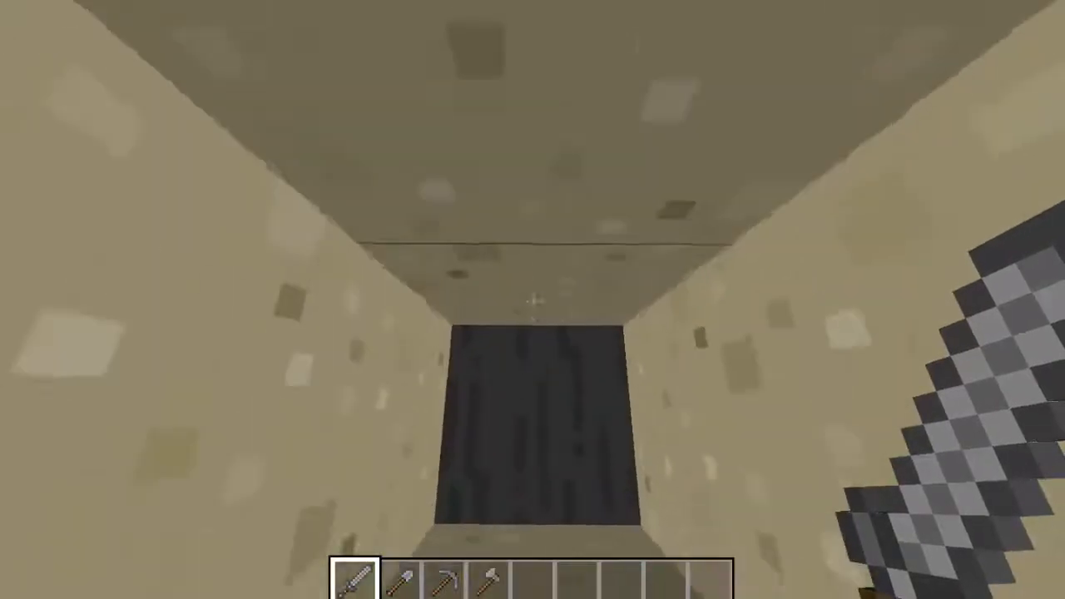
pyautogui.write('/se')
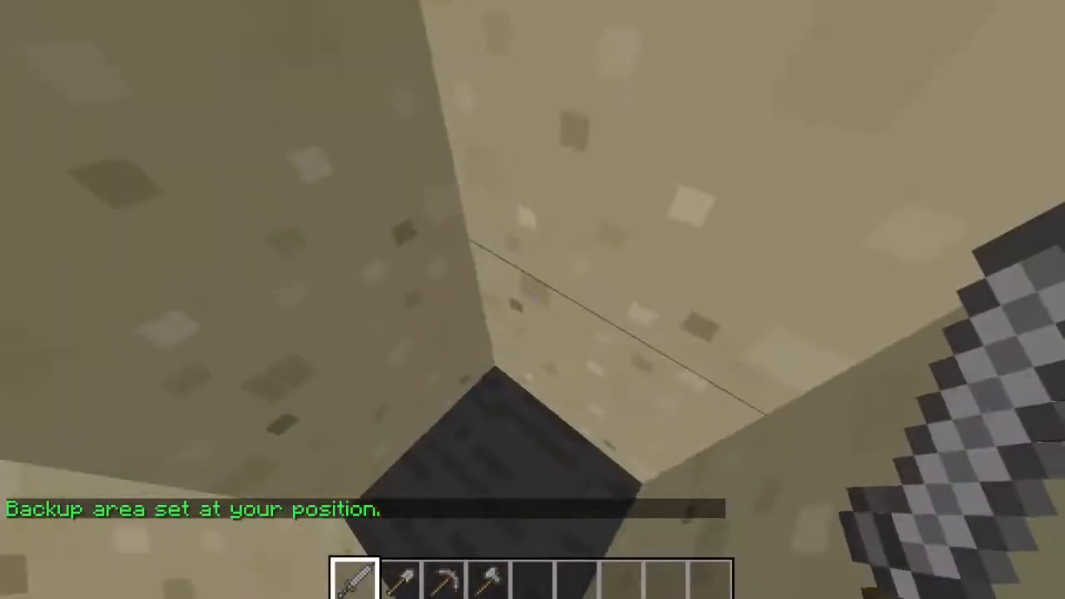
pyautogui.moveTo(533, 300)
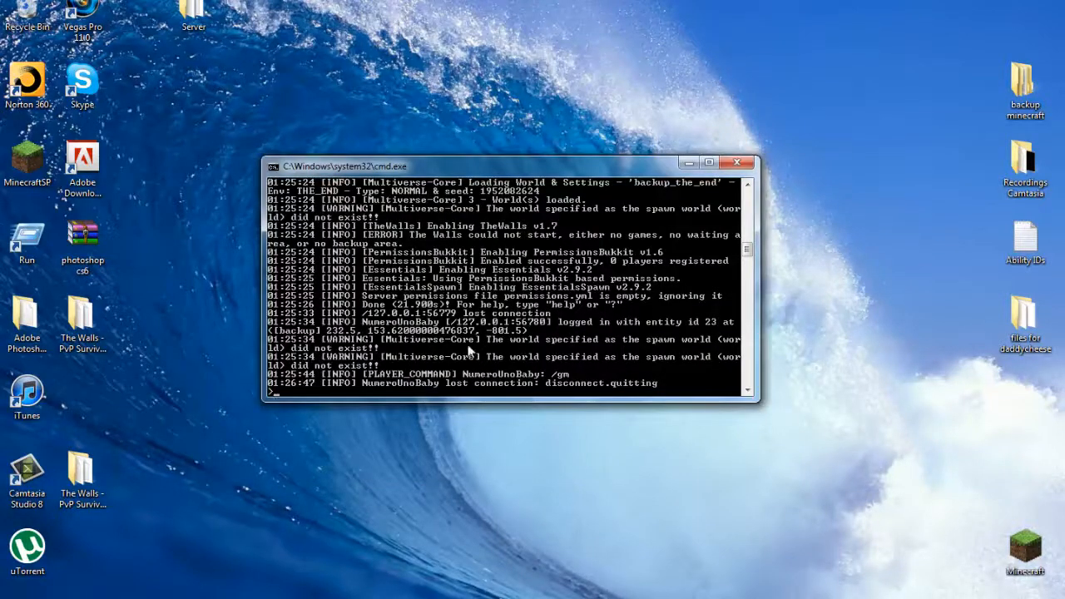
# - Enter stop in the server console to shut the server down
pyautogui.write('stop')
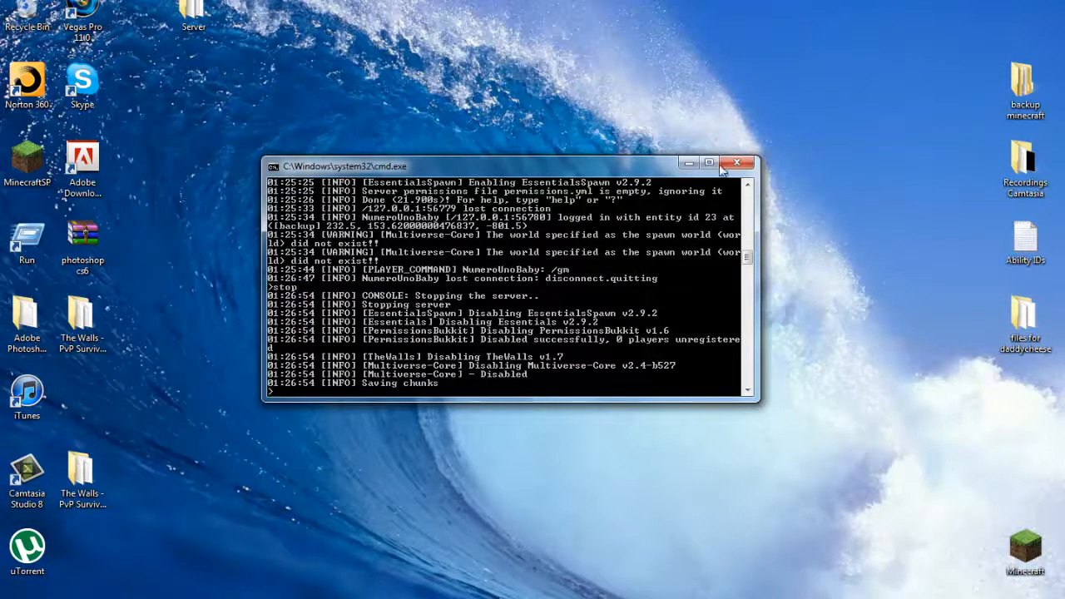
pyautogui.moveTo(684, 165)
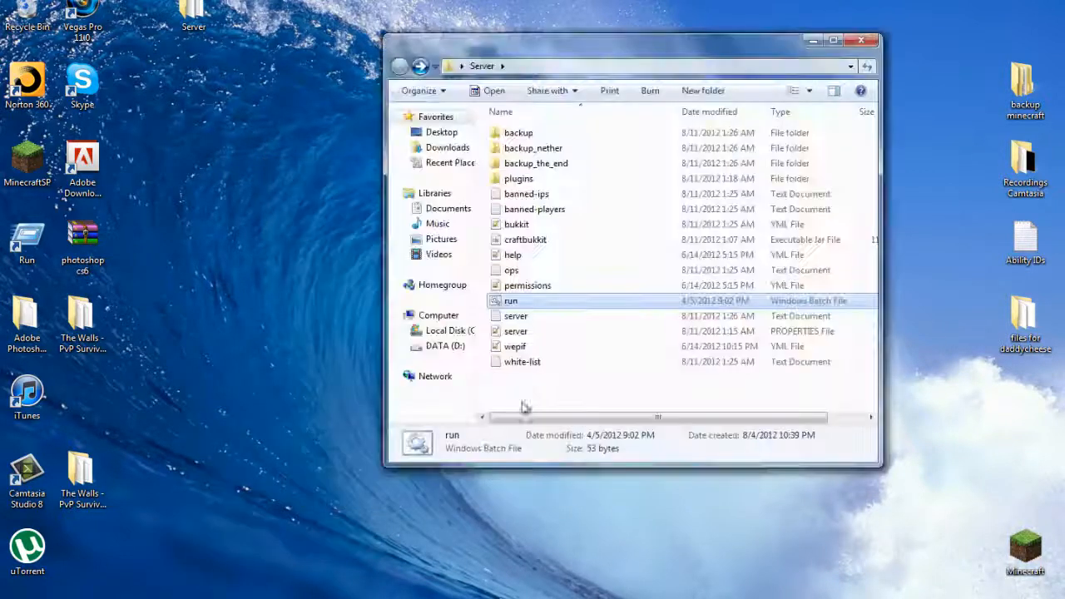
# - Delete uid.dat from the backup world folder, then return to the Server folder
pyautogui.click(517, 132)
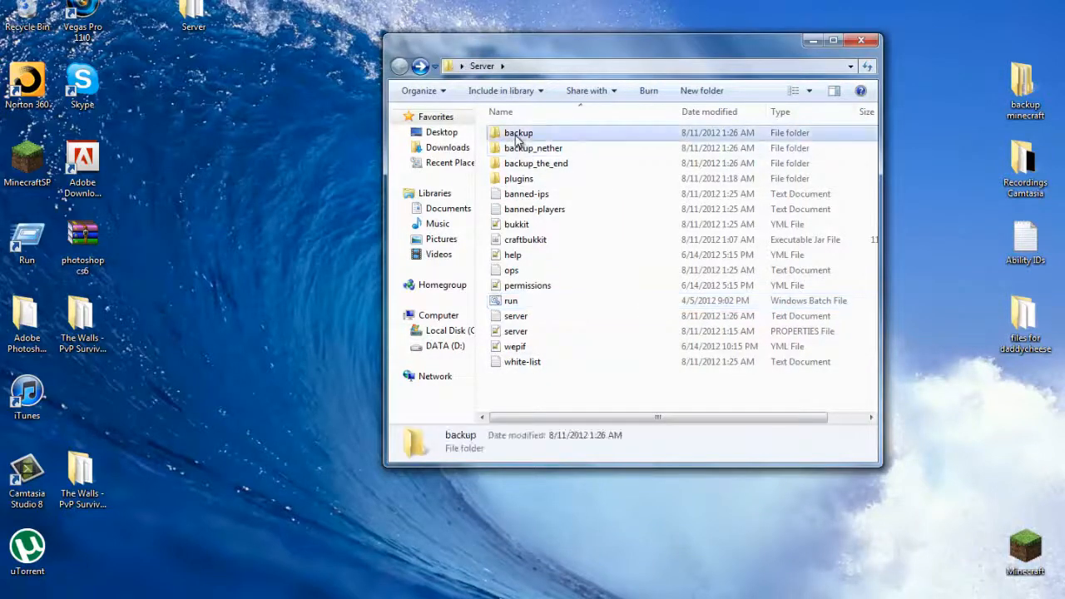
pyautogui.doubleClick(518, 132)
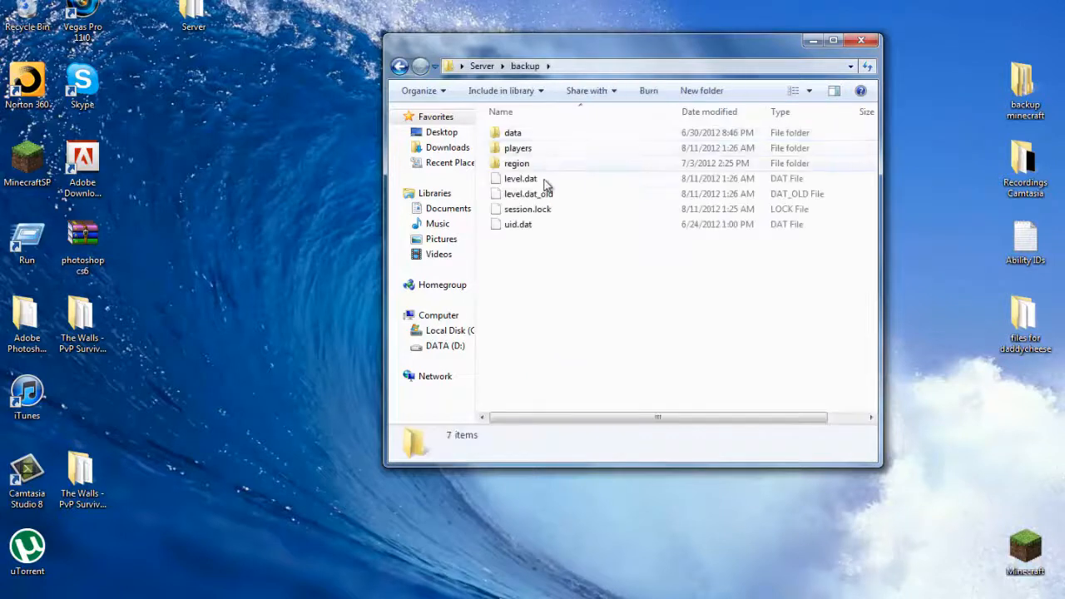
pyautogui.click(518, 224)
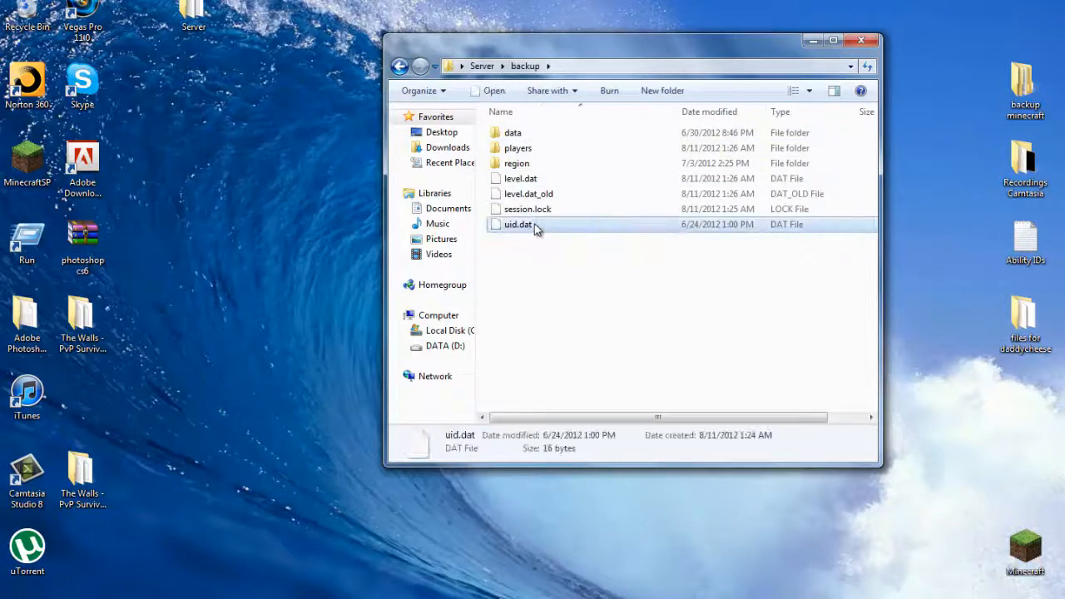
pyautogui.rightClick(517, 224)
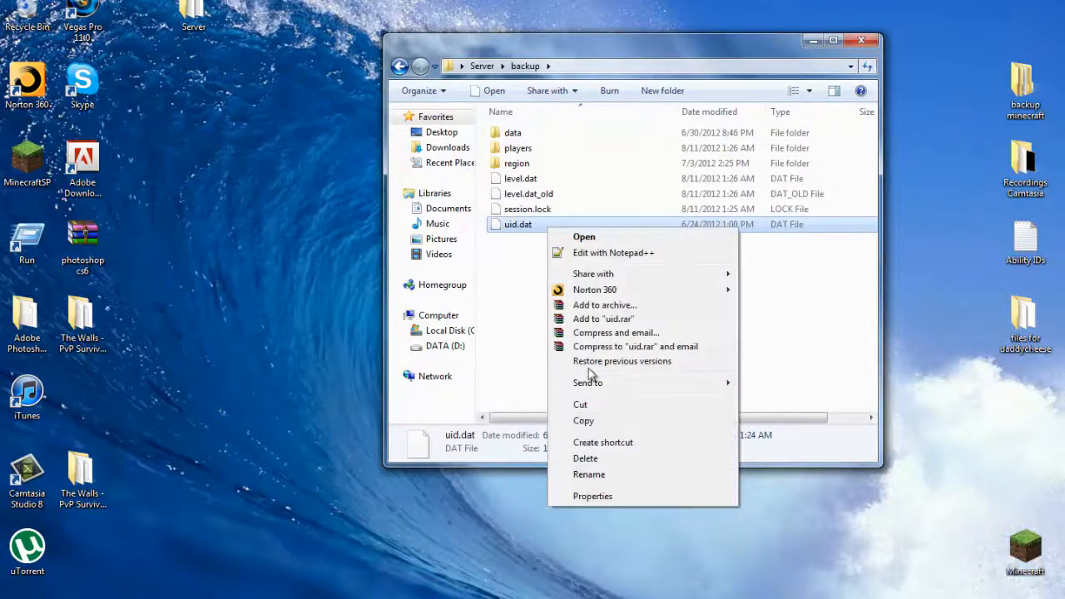
pyautogui.click(585, 458)
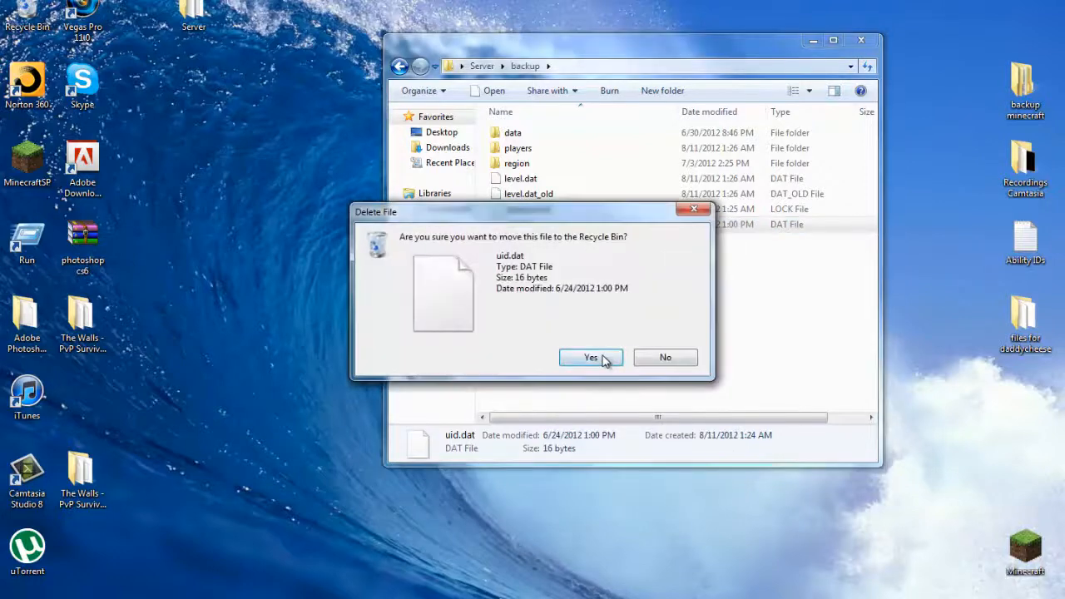
pyautogui.click(590, 357)
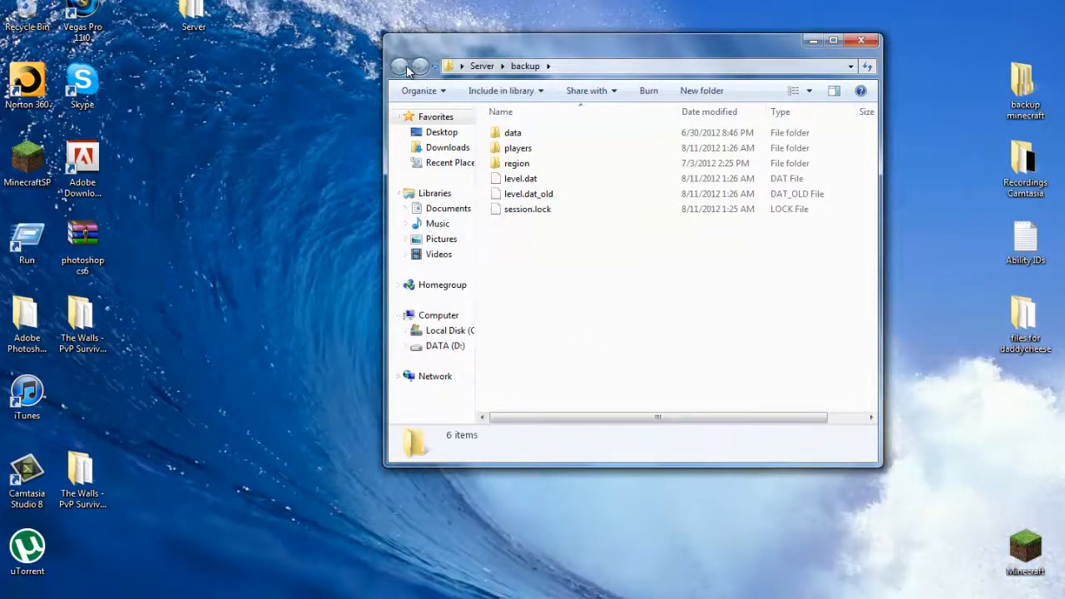
pyautogui.click(399, 66)
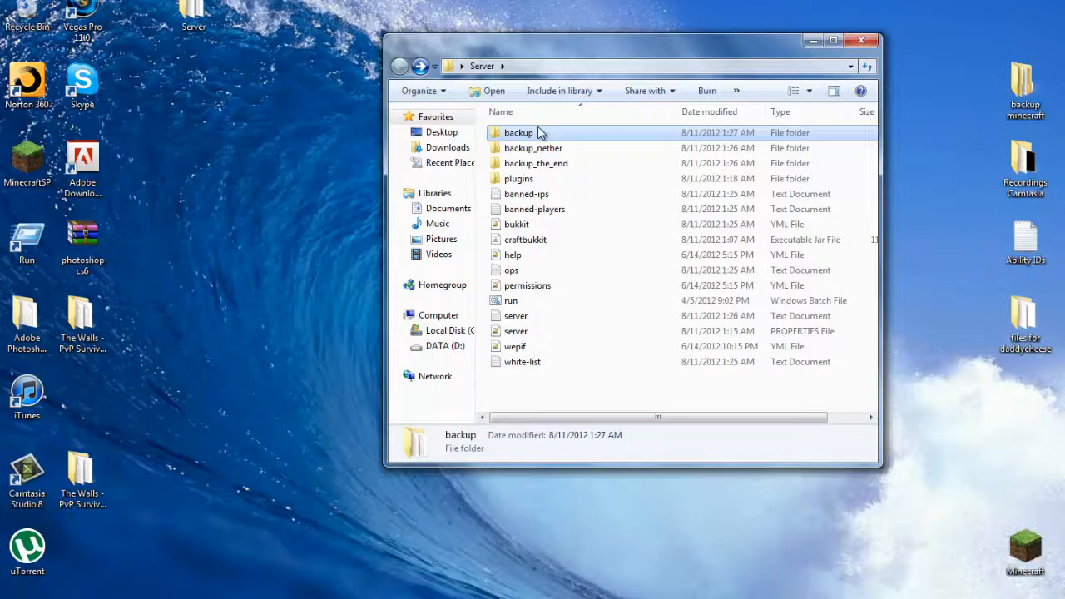
# - Copy the backup world folder and paste it onto the desktop, confirming the merge
pyautogui.rightClick(519, 133)
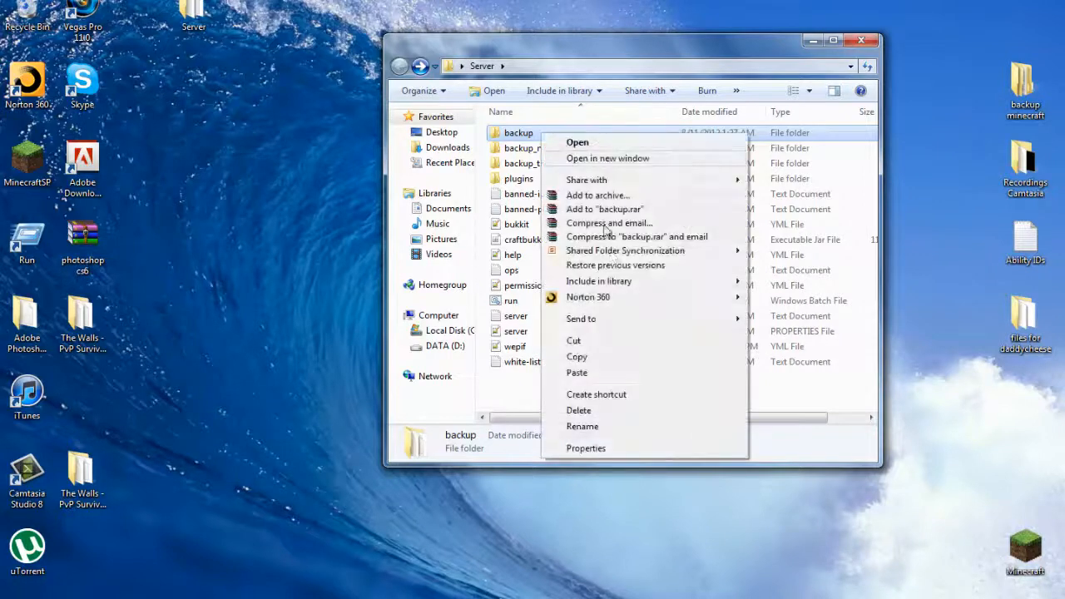
pyautogui.click(295, 329)
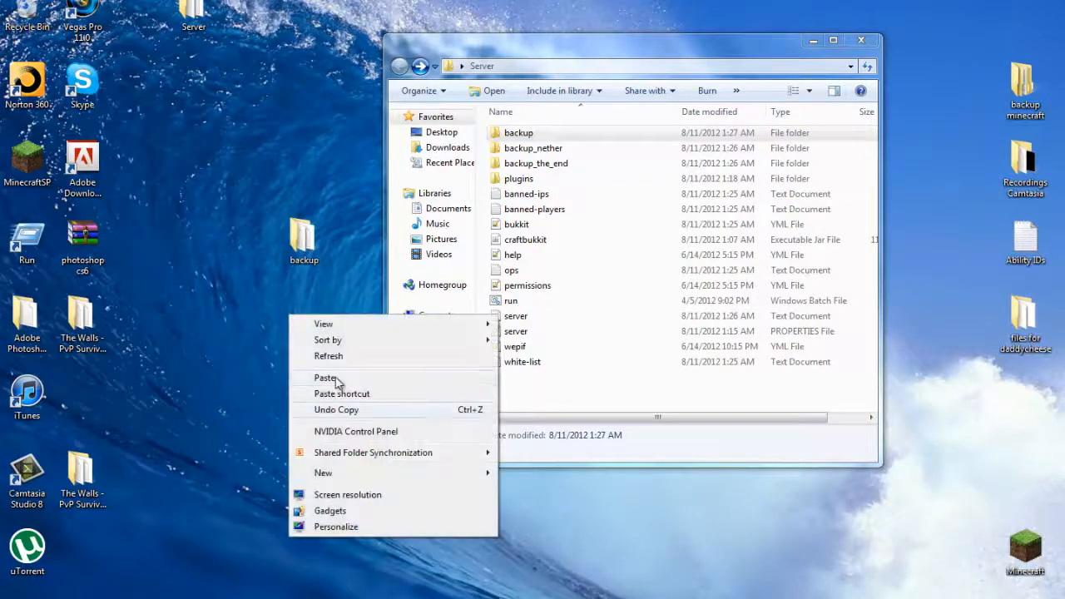
pyautogui.click(325, 378)
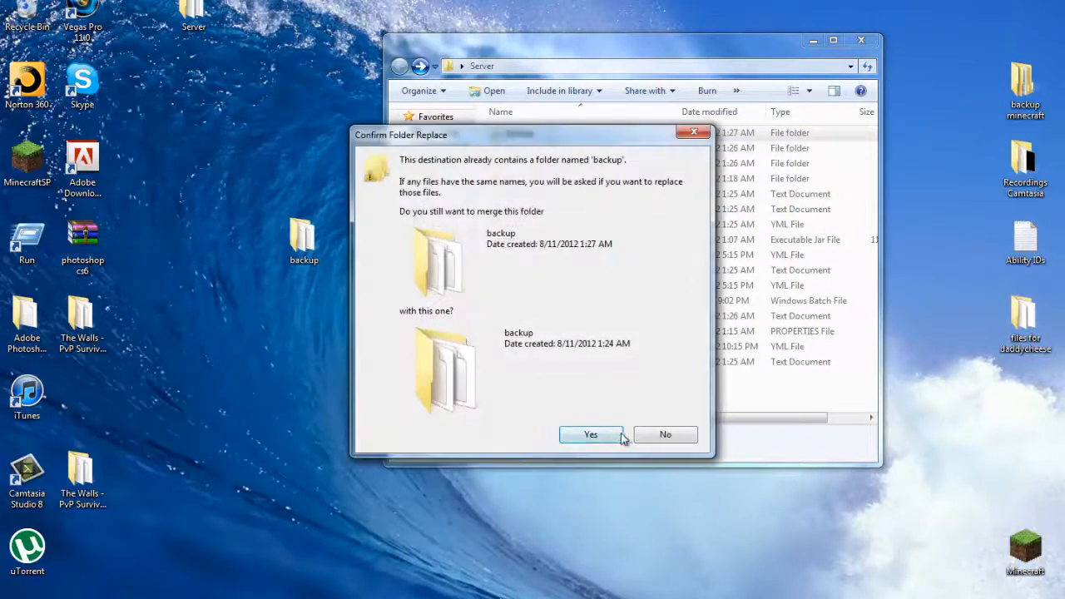
pyautogui.click(591, 434)
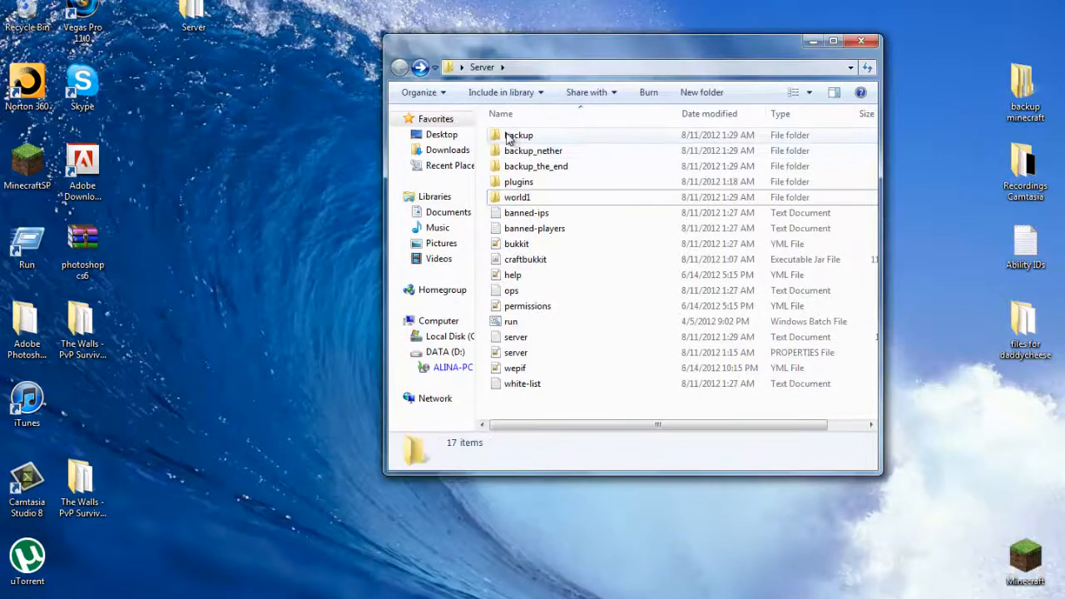
pyautogui.moveTo(447, 258)
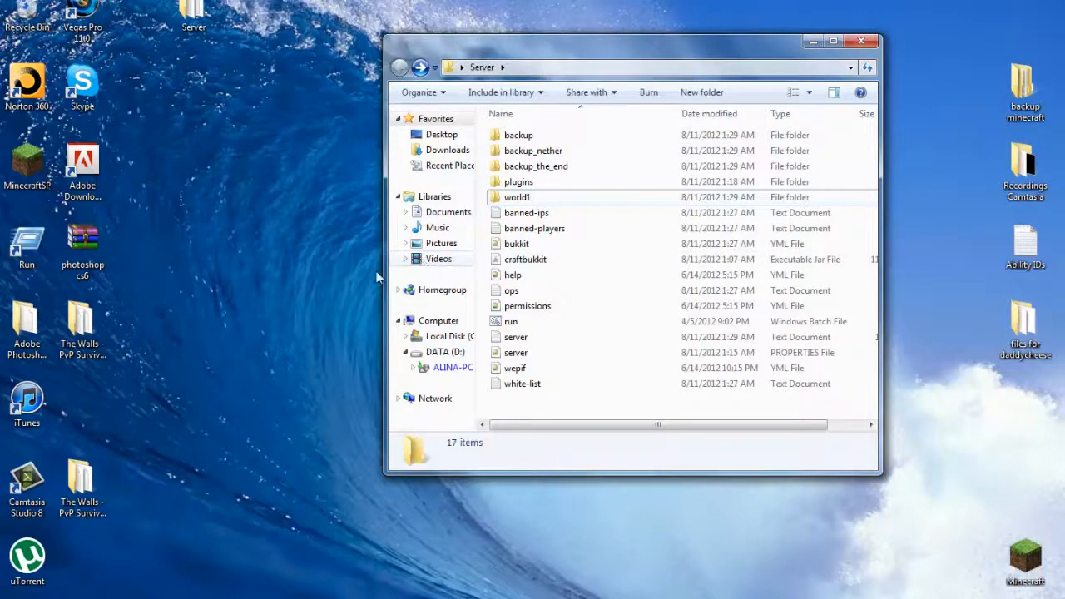
pyautogui.moveTo(545, 196)
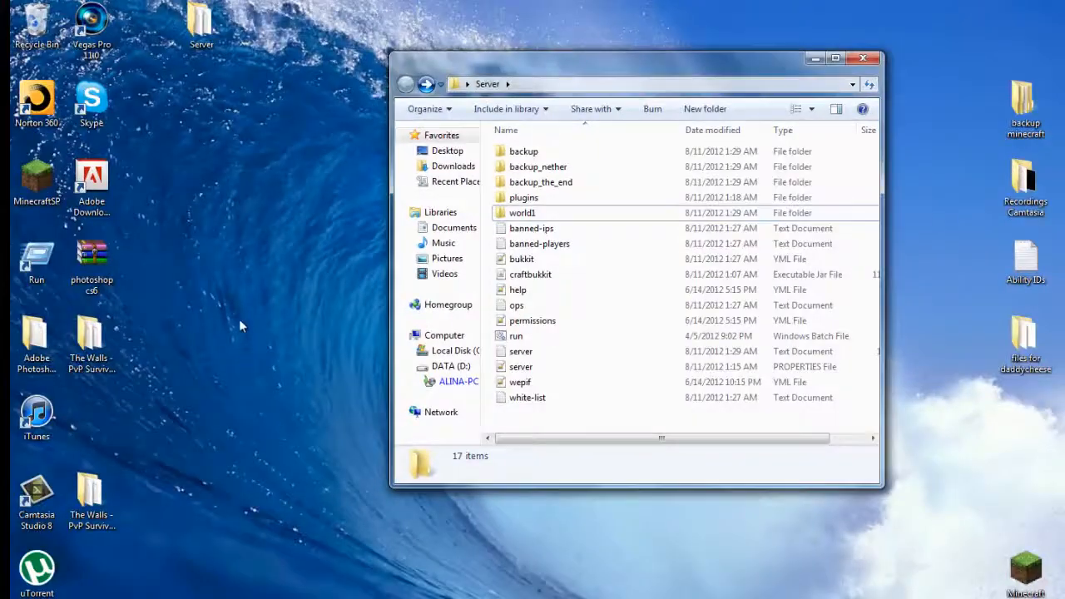
pyautogui.moveTo(177, 229)
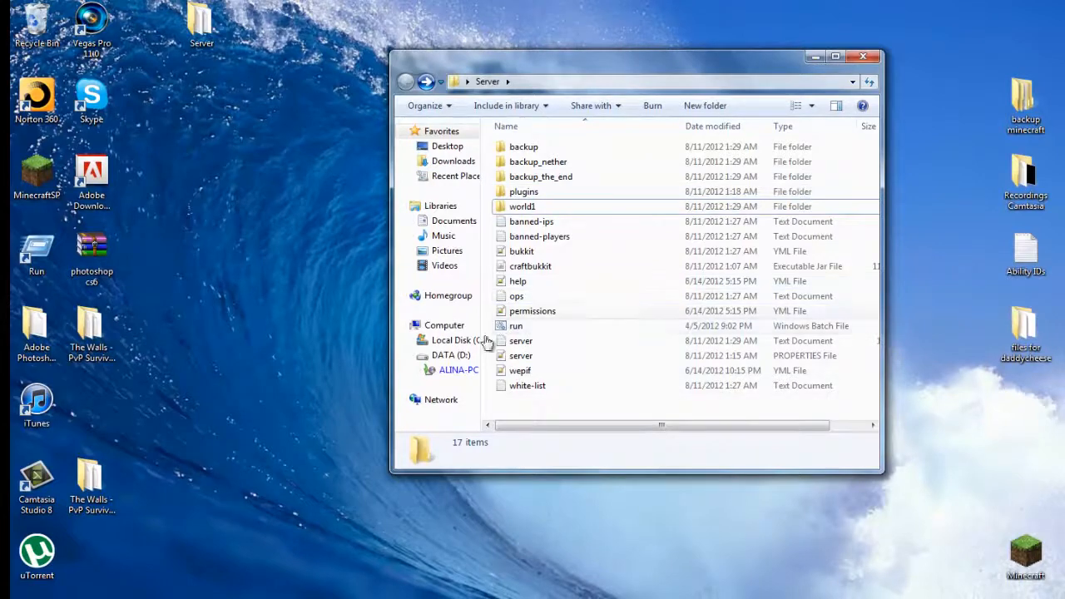
# - Launch the server by running run.bat from the Server folder
pyautogui.click(515, 325)
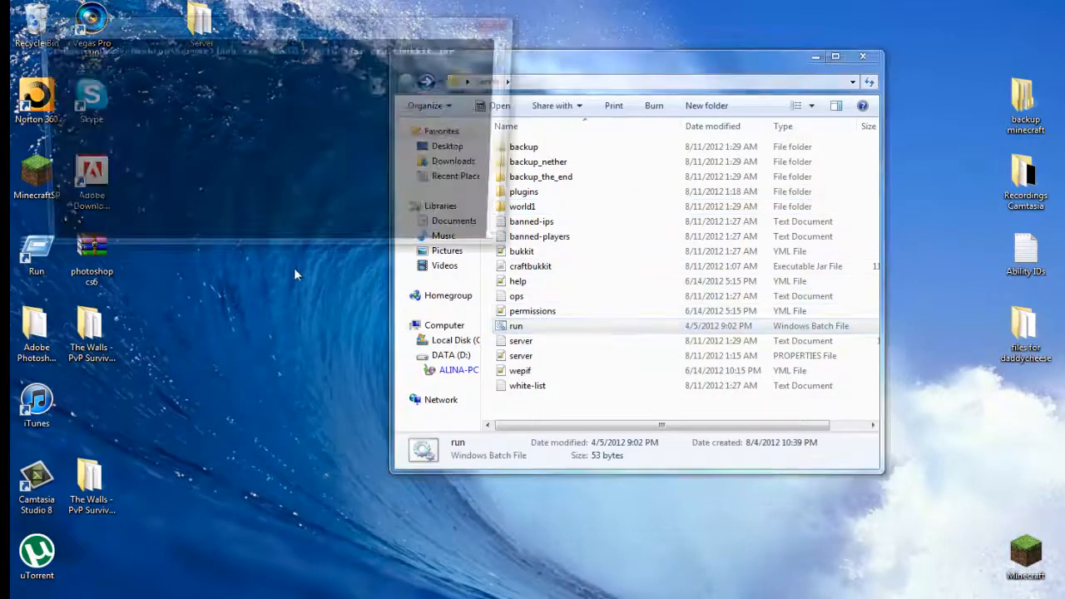
pyautogui.doubleClick(515, 325)
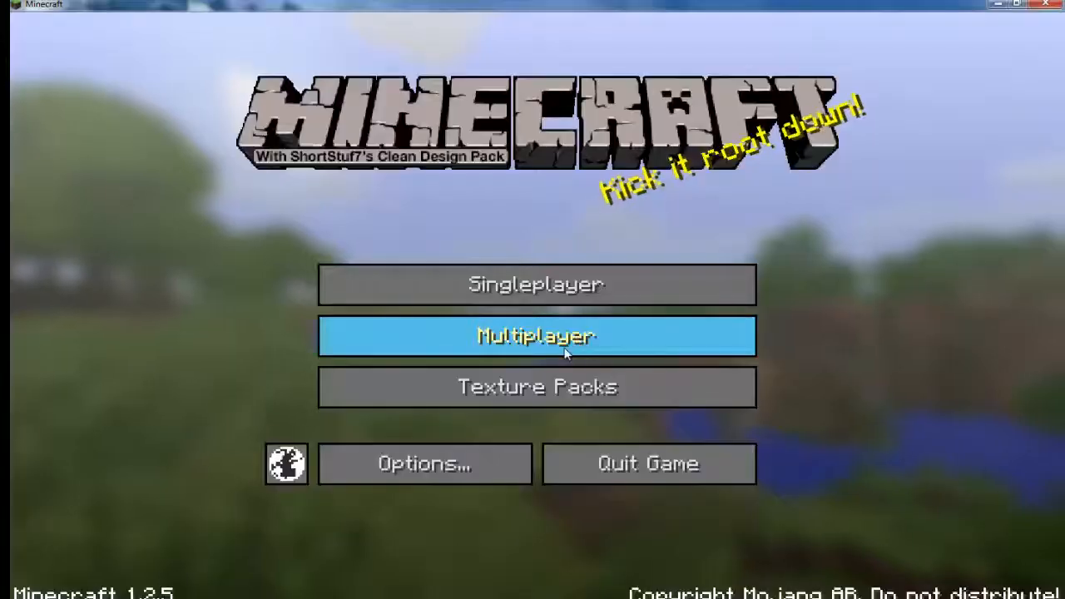
# - Rejoin the multiplayer server and import world1 with /mv import world1 normal
pyautogui.click(536, 336)
pyautogui.write('/mv impo')
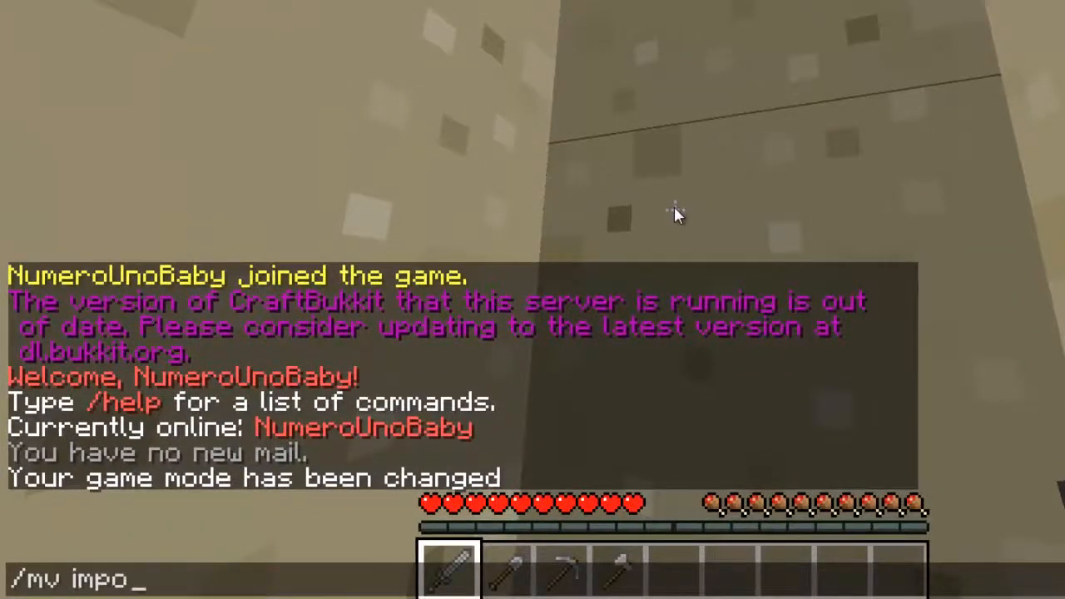
pyautogui.write('rt')
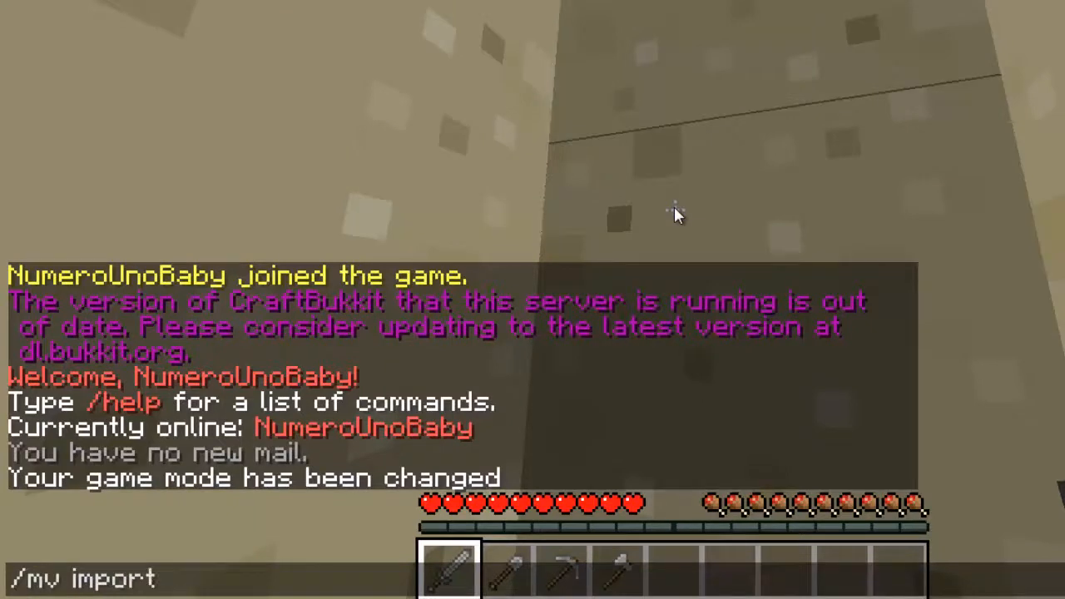
pyautogui.write('world1')
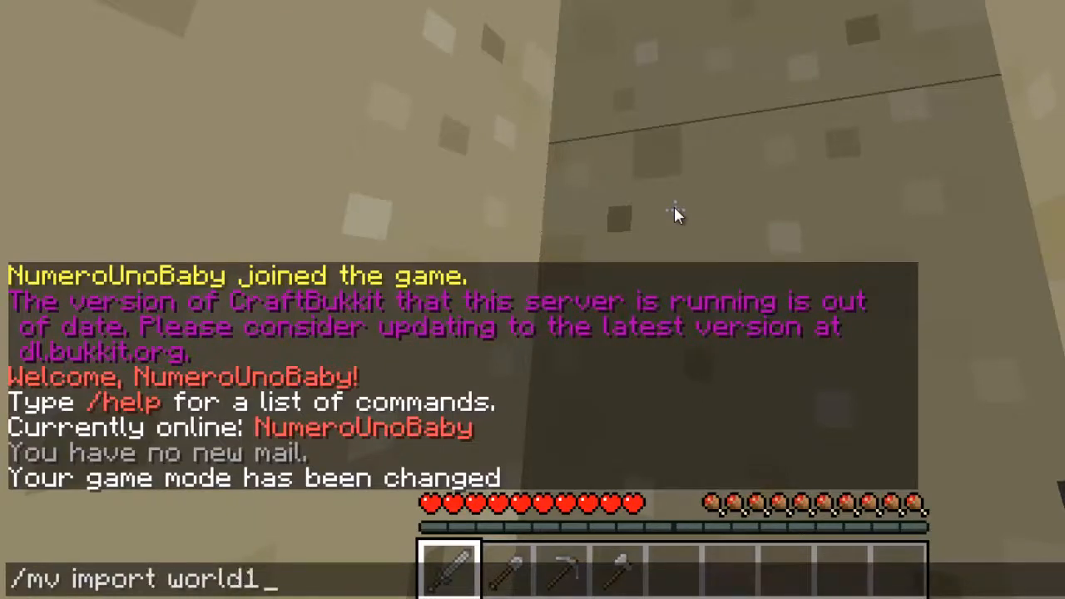
pyautogui.write('noor')
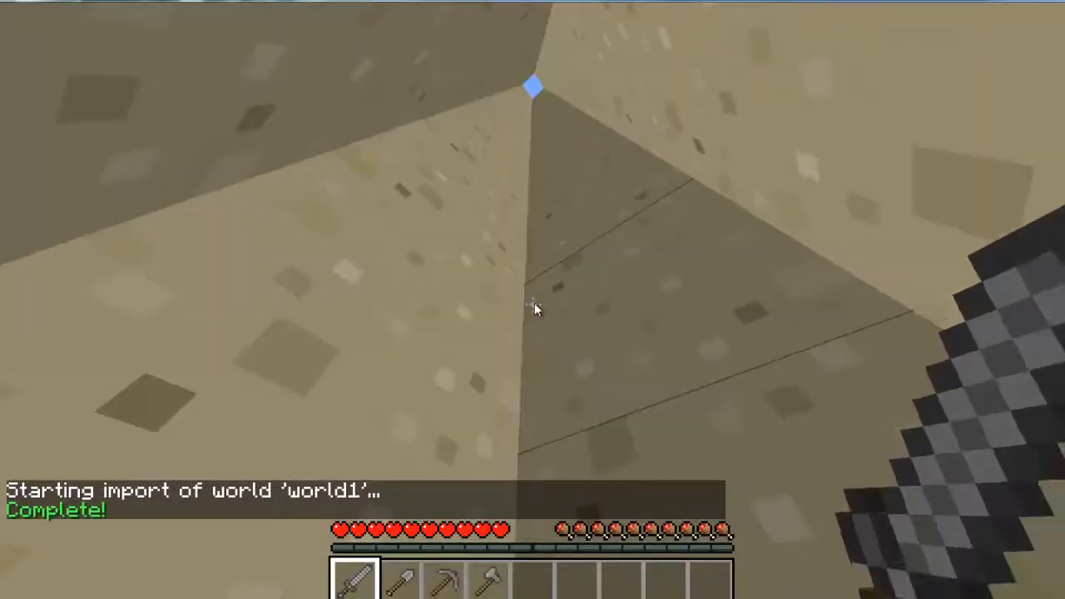
pyautogui.write('/mvtp')
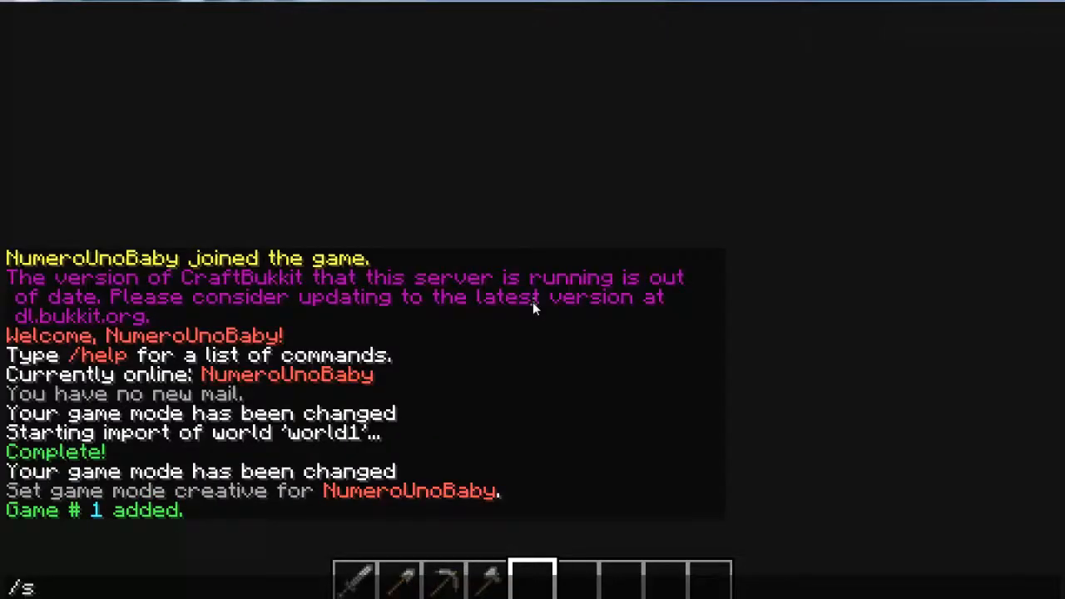
# - Teleport to world1's spawn point with /mv spawn
pyautogui.write('mv spawn')
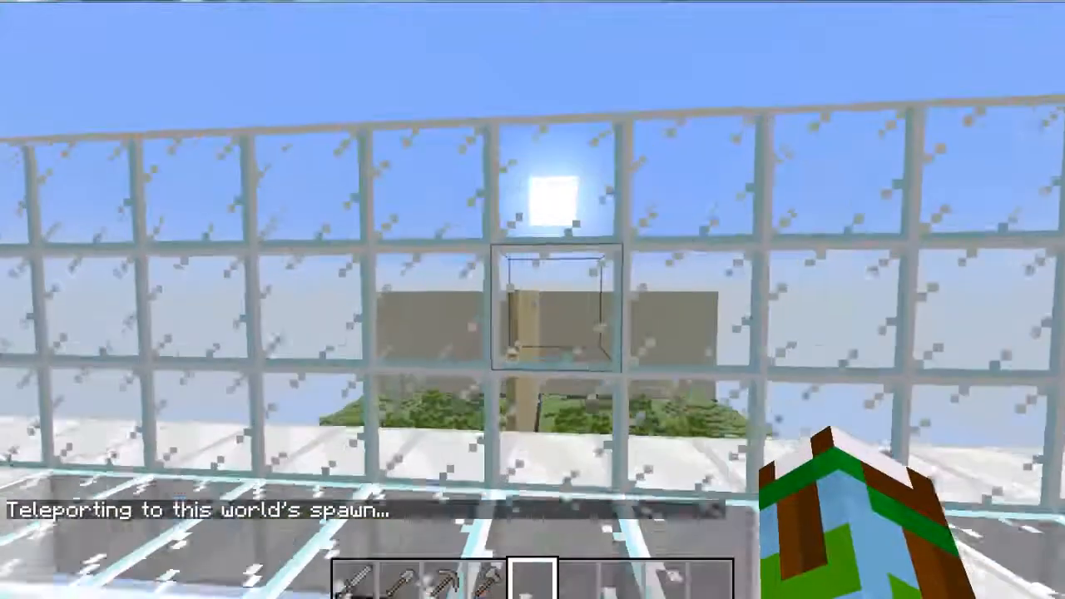
pyautogui.moveTo(532, 300)
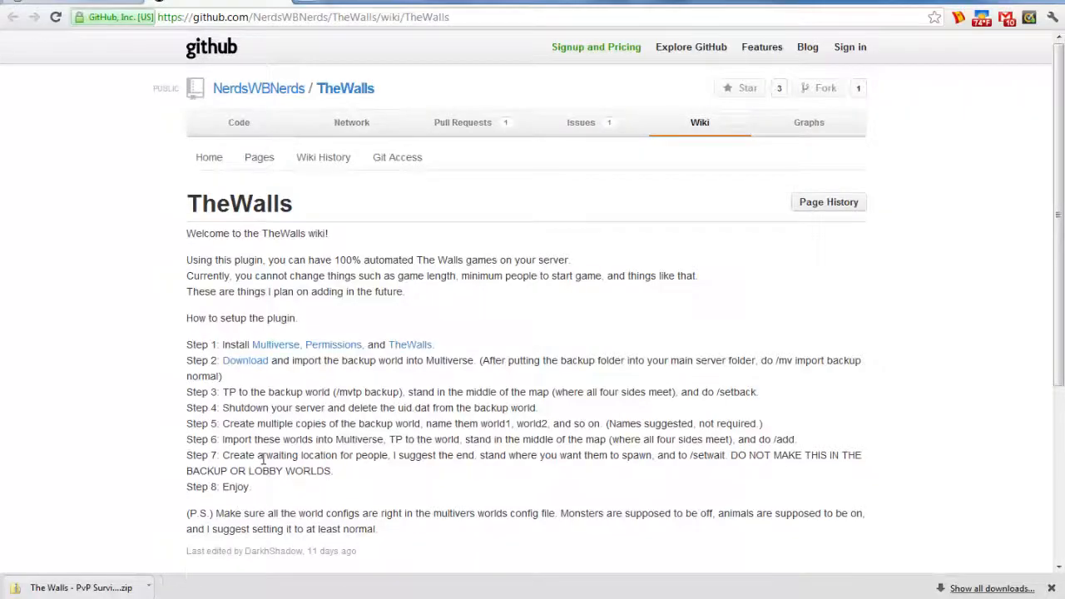
pyautogui.moveTo(631, 471)
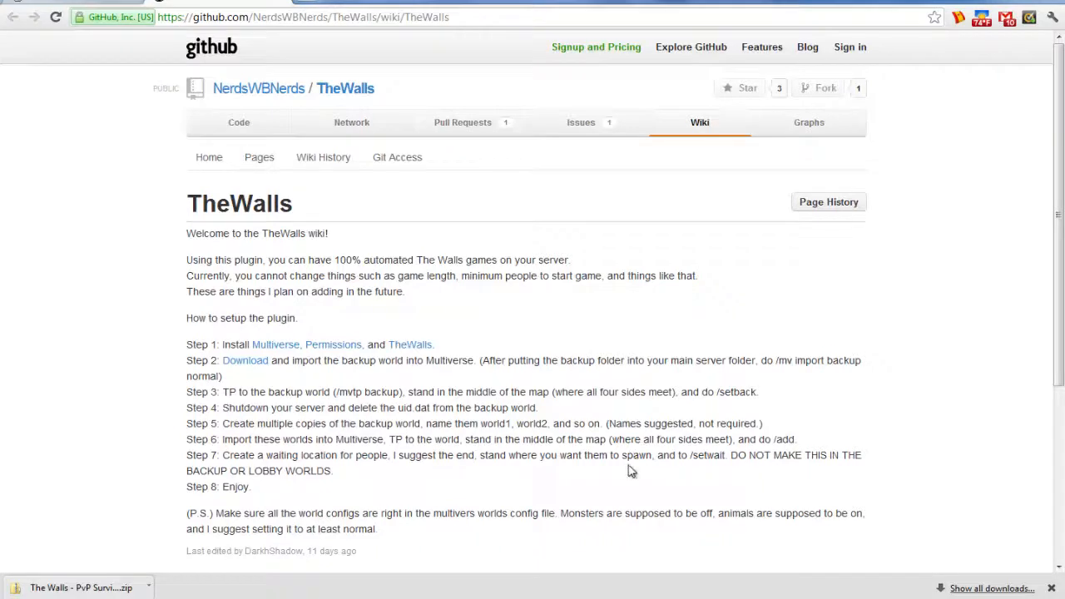
pyautogui.moveTo(691, 458)
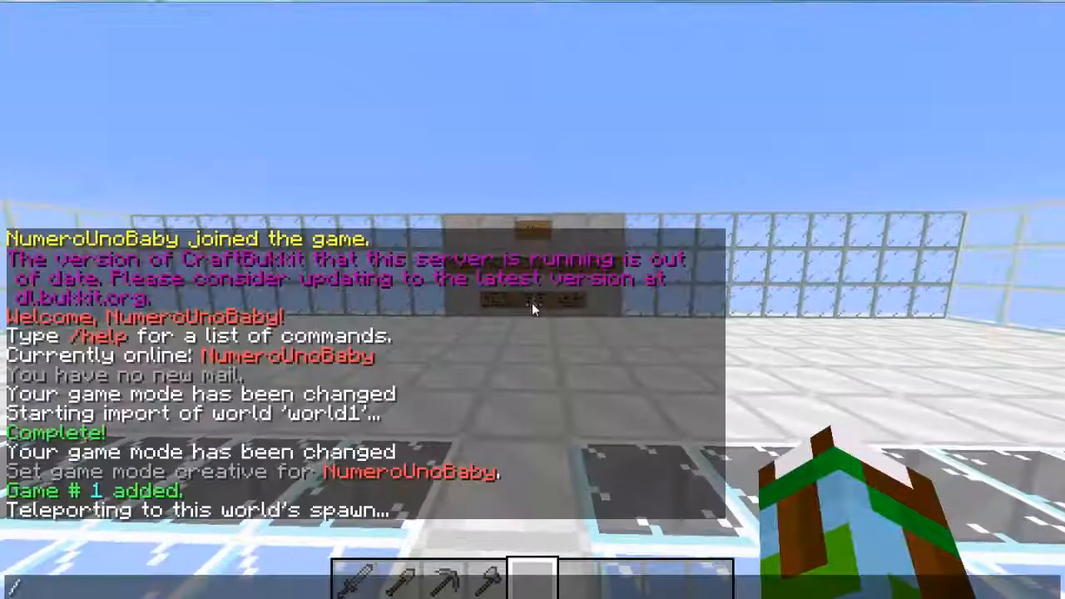
# - Enter /setwait on the glass spawn platform to mark the lobby waiting spot
pyautogui.write('/setwait')
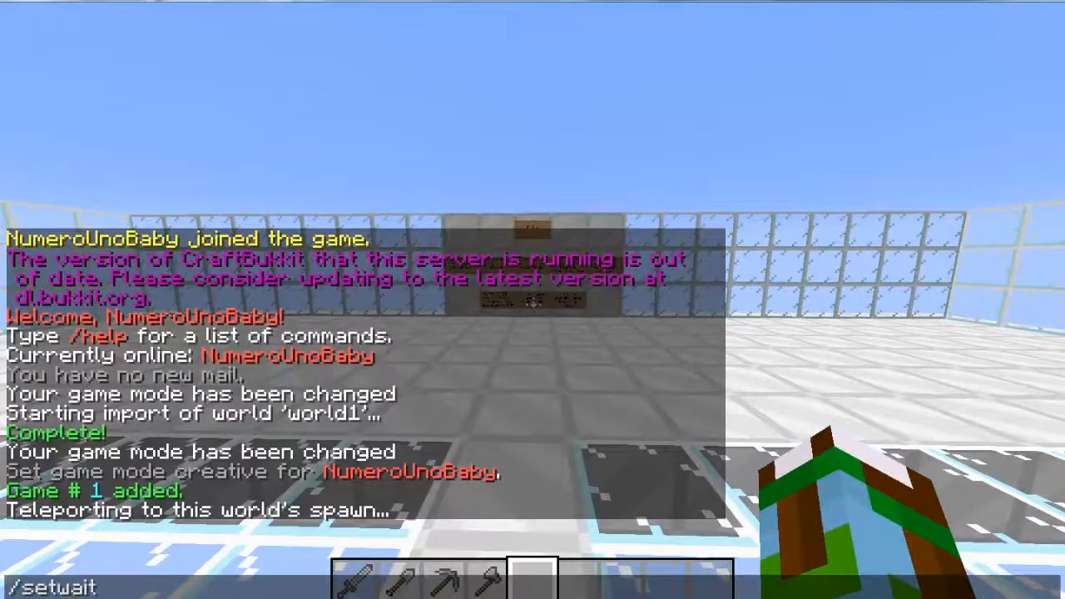